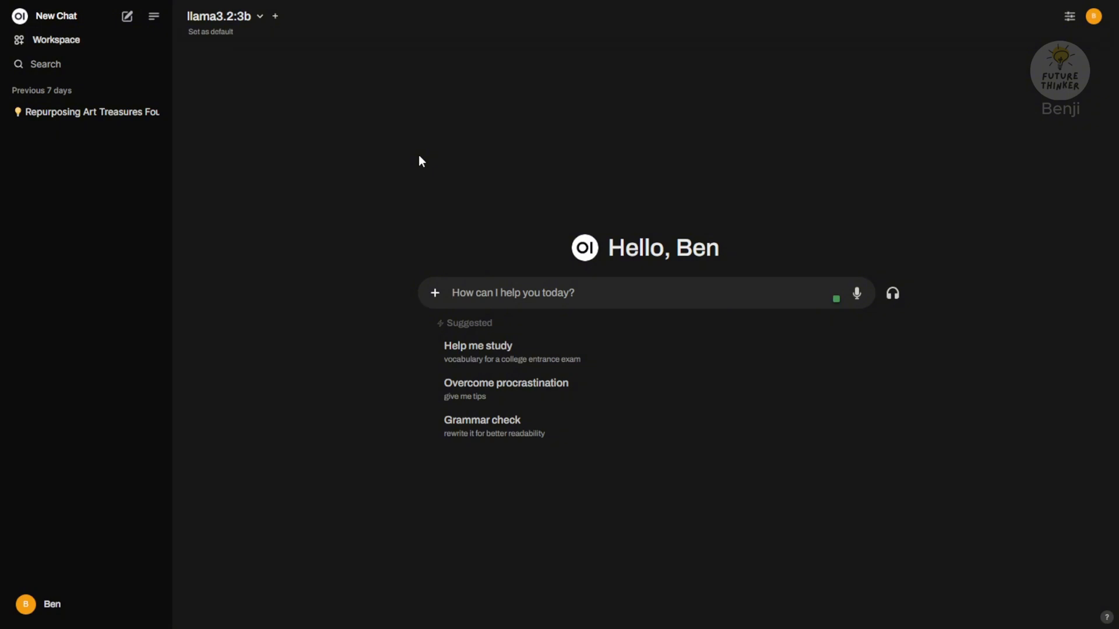
mouse_move(259, 28)
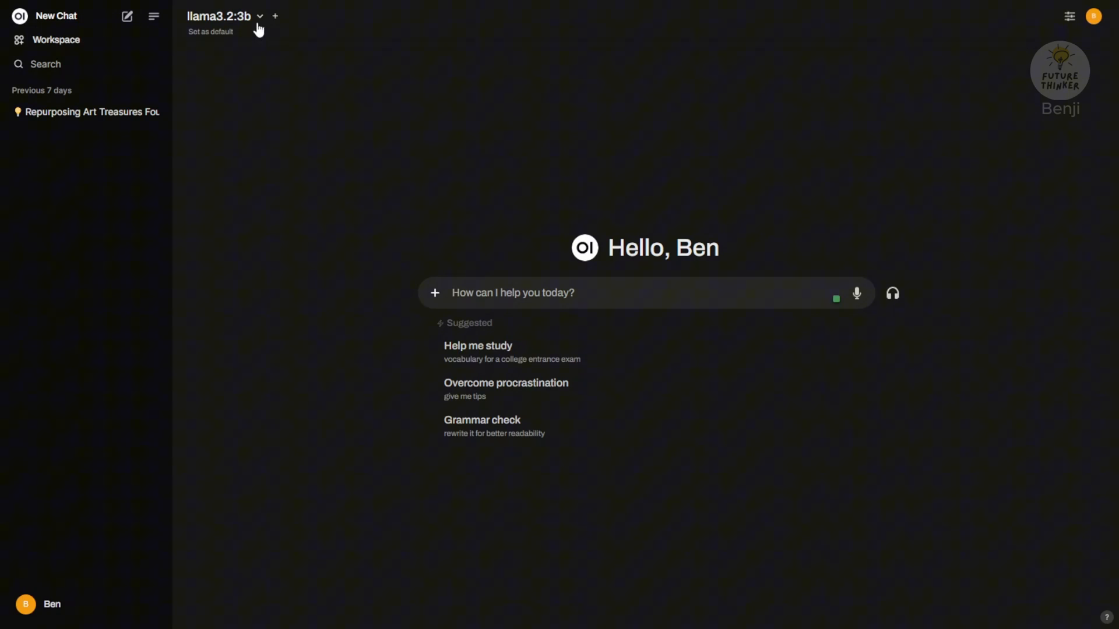
mouse_move(218, 319)
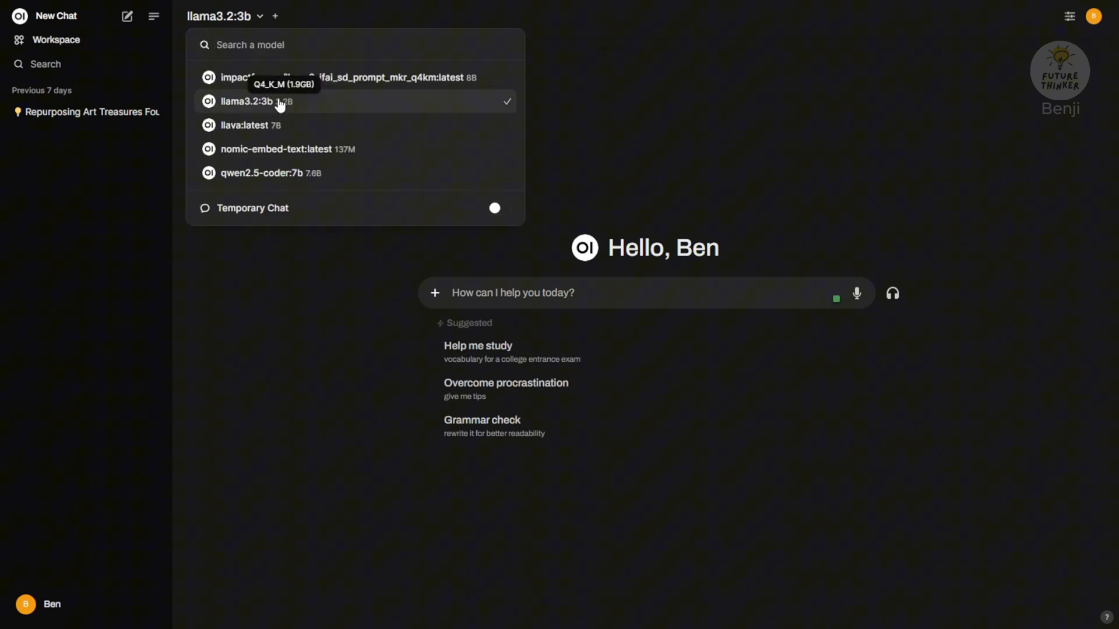
mouse_move(304, 136)
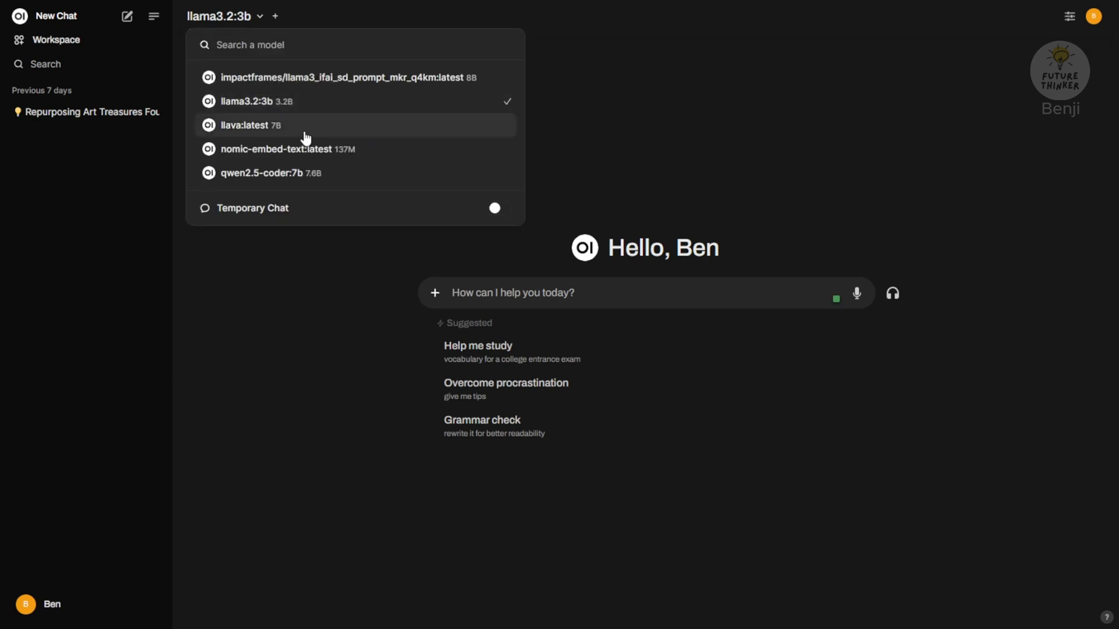
mouse_move(278, 346)
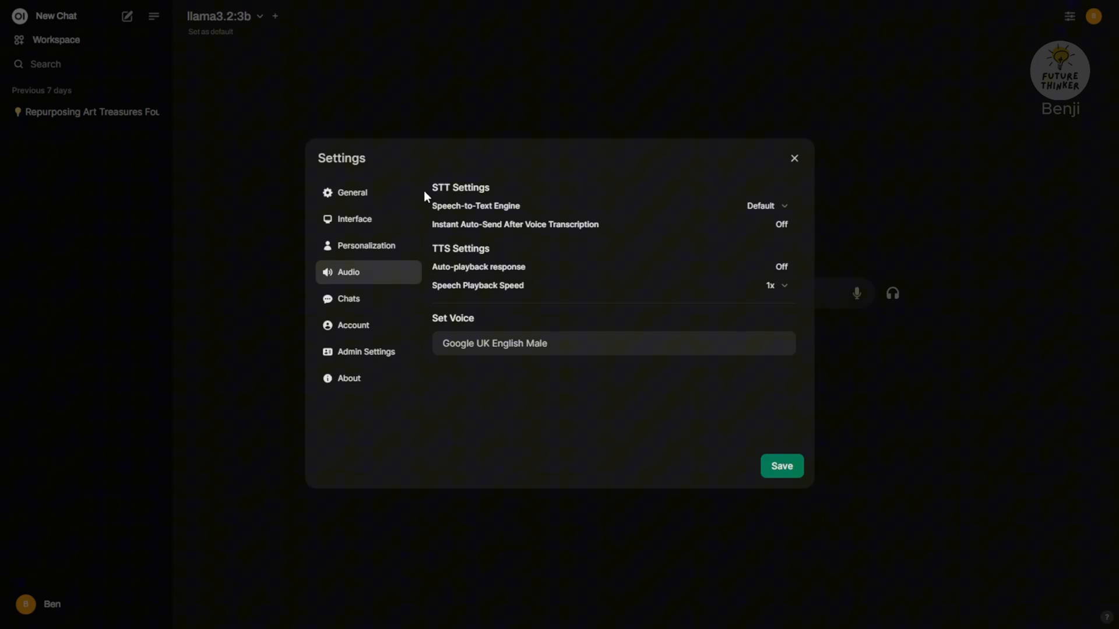
Step: Show the Audio page of the Admin Panel settings with OpenAI TTS, tts-1 model
left_click(366, 351)
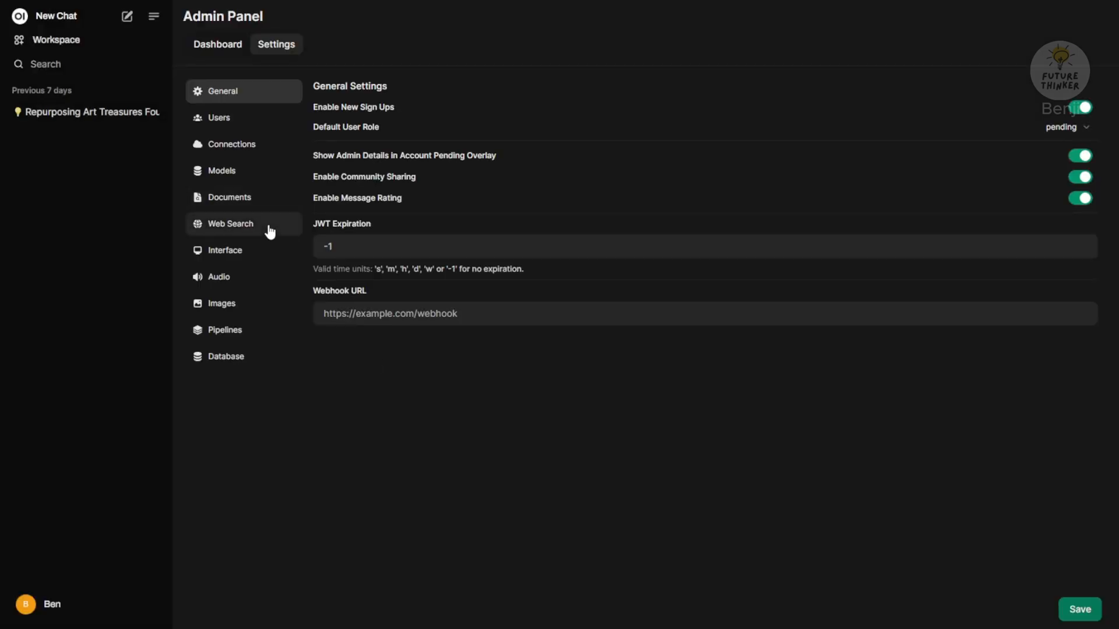
mouse_move(218, 277)
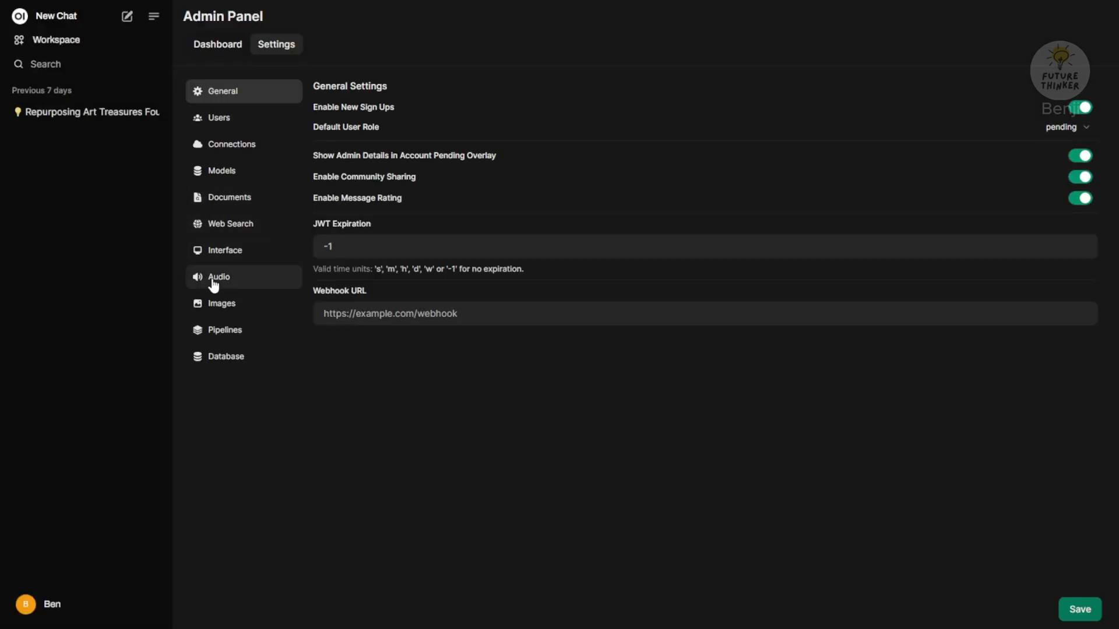
left_click(219, 277)
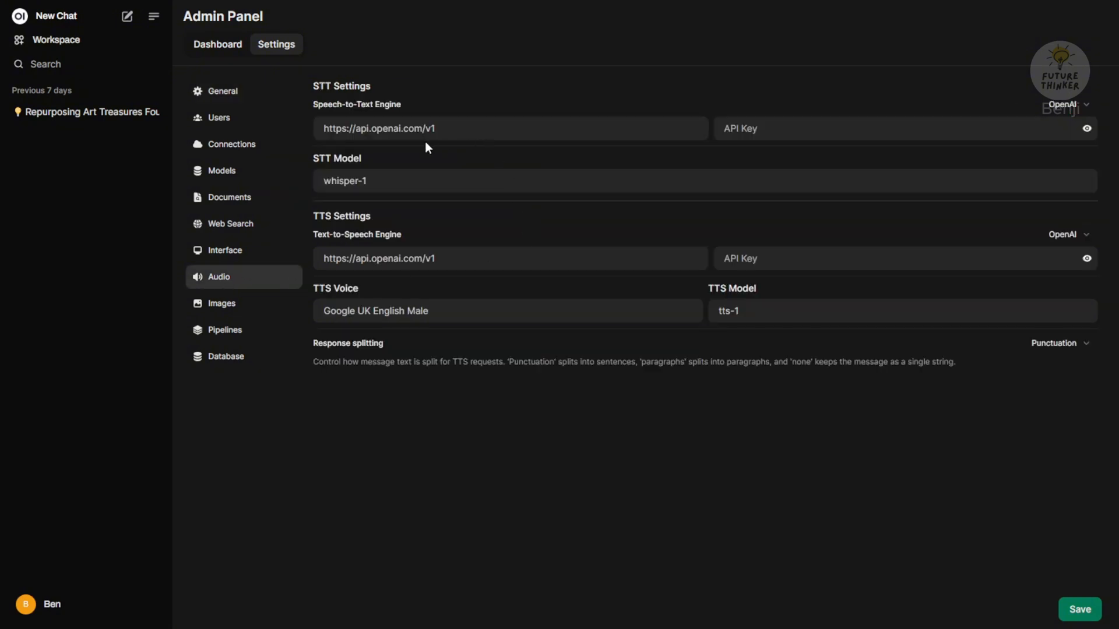
mouse_move(1073, 142)
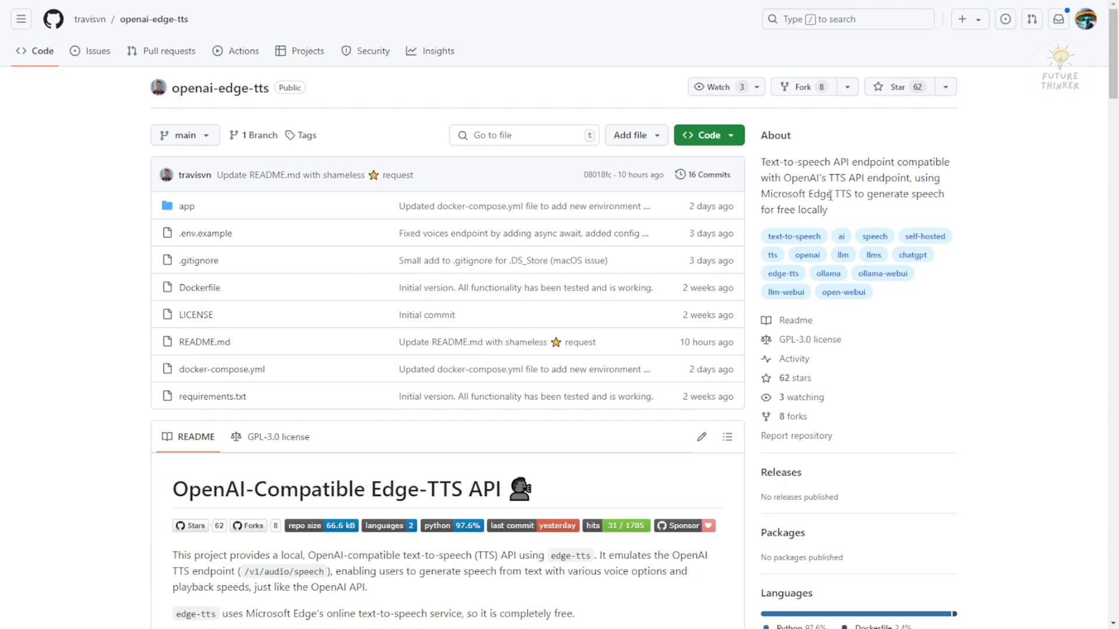
Step: Review the openai-edge-tts README down to its Running with Python virtual environment commands
double_click(831, 194)
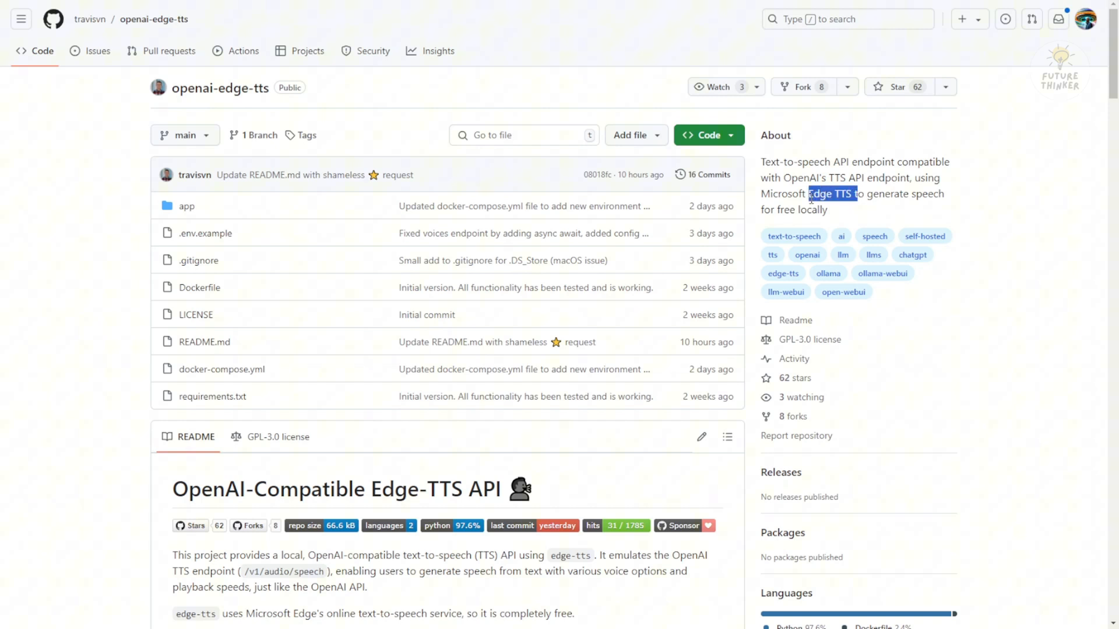
scroll("down", 3)
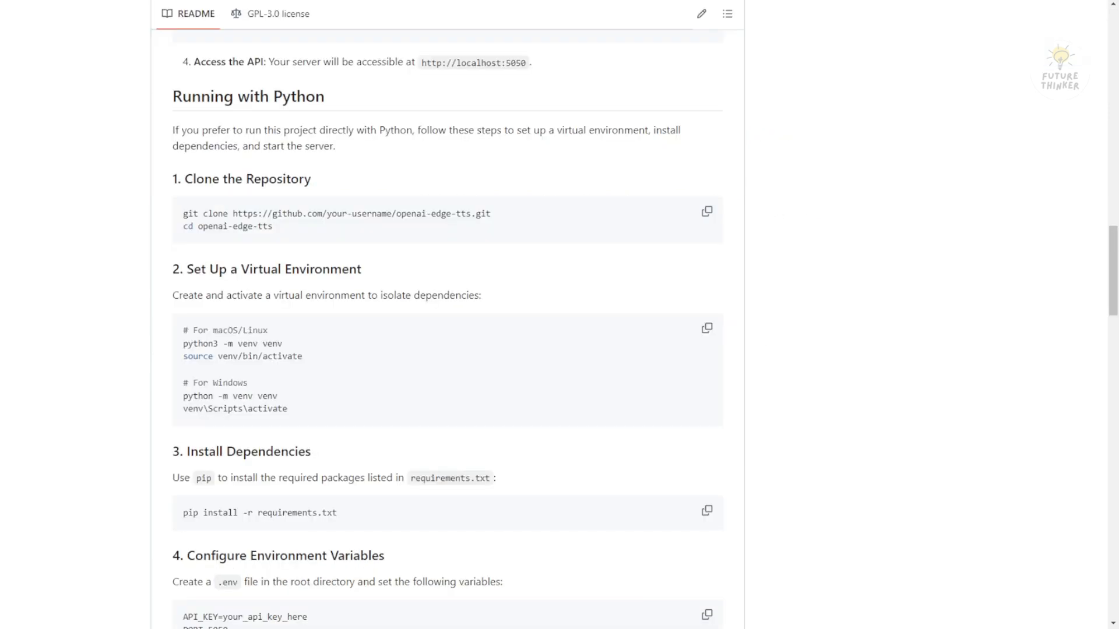
mouse_move(247, 96)
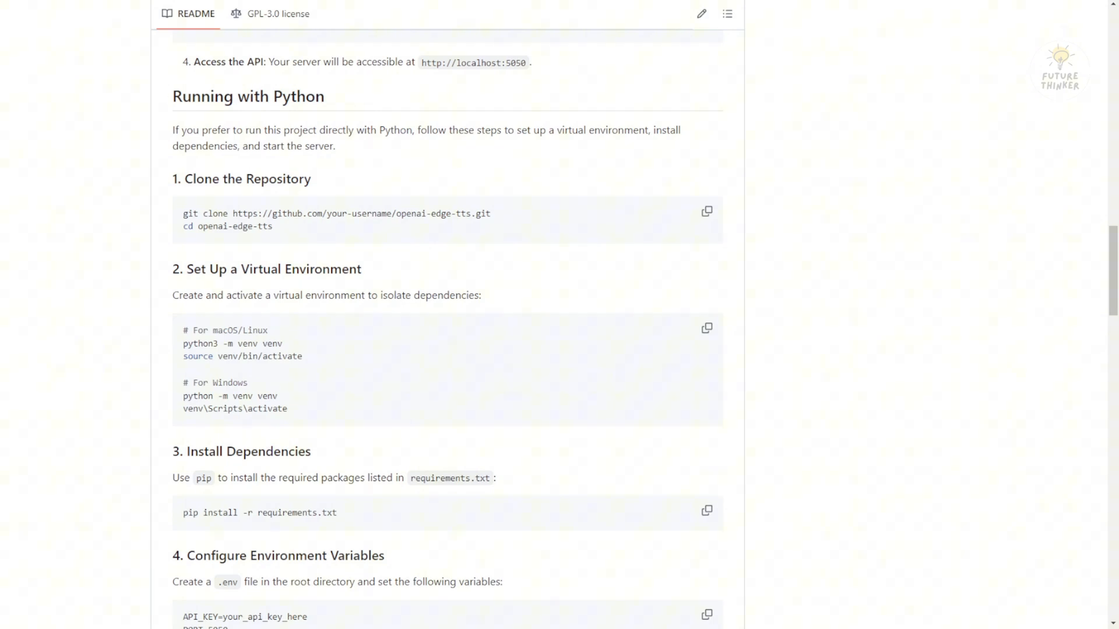
scroll("down", 3)
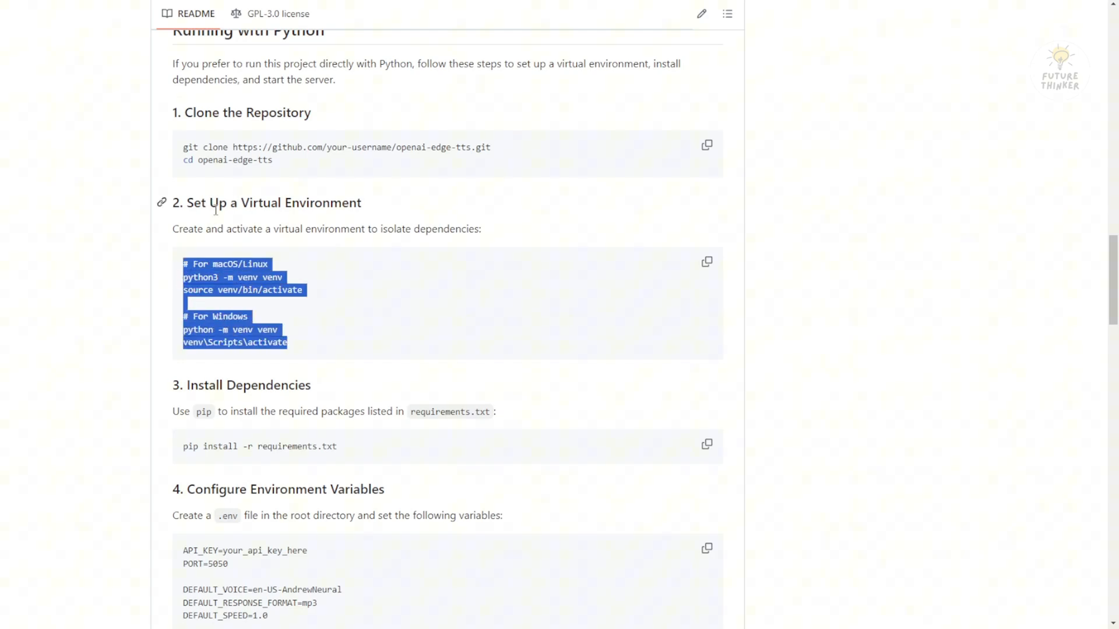
mouse_move(301, 314)
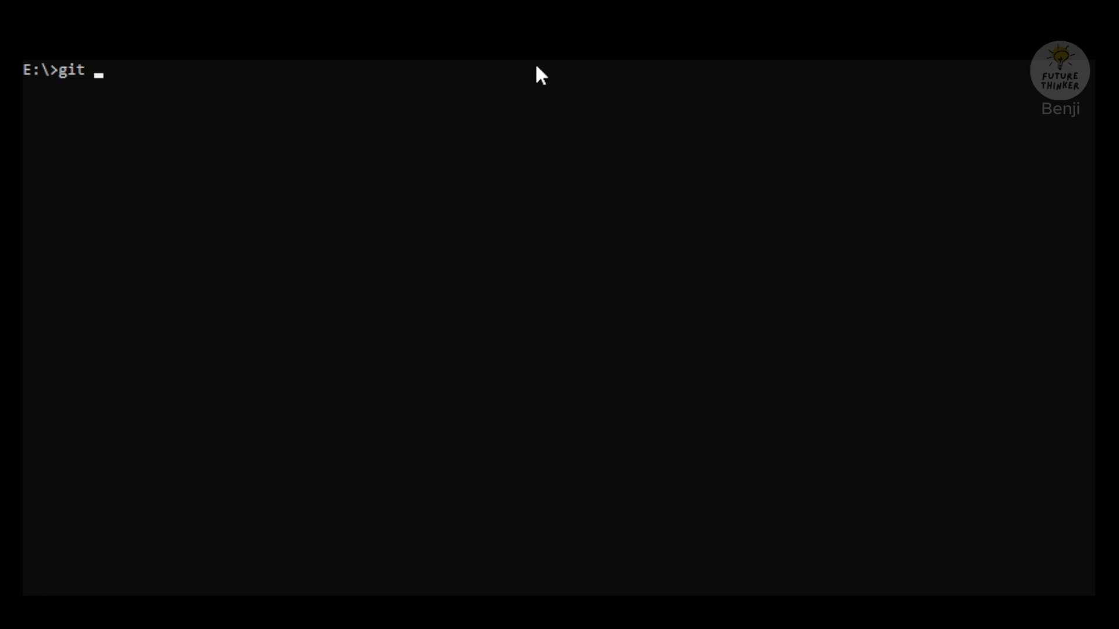
type("clone https://github.com/travisvn/openai-edge-tts")
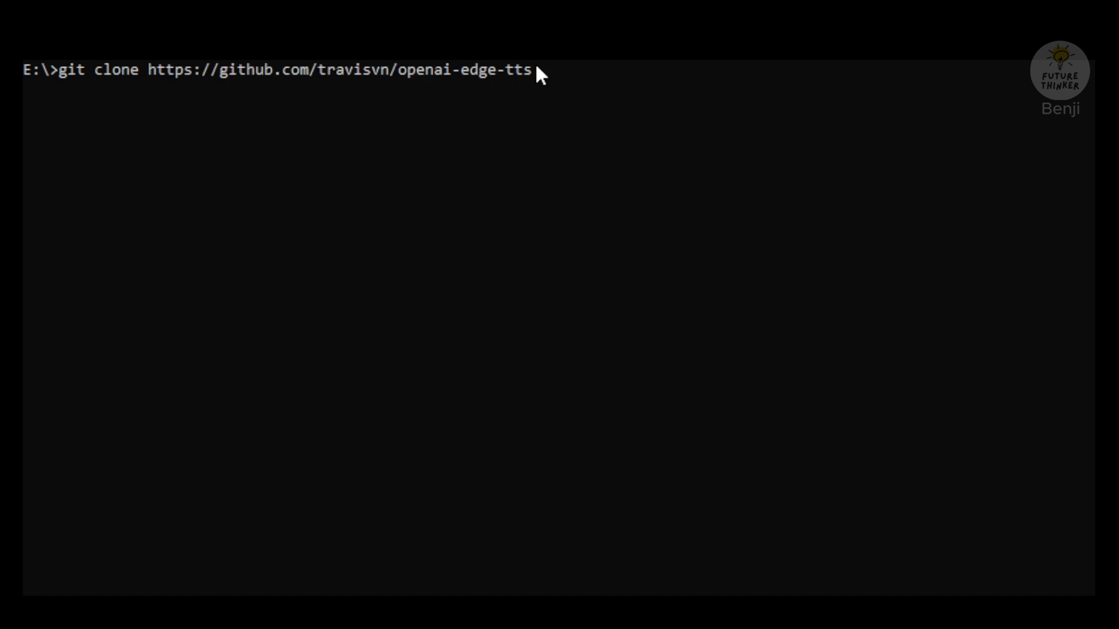
key("Return")
type("cd openai-edge-tts")
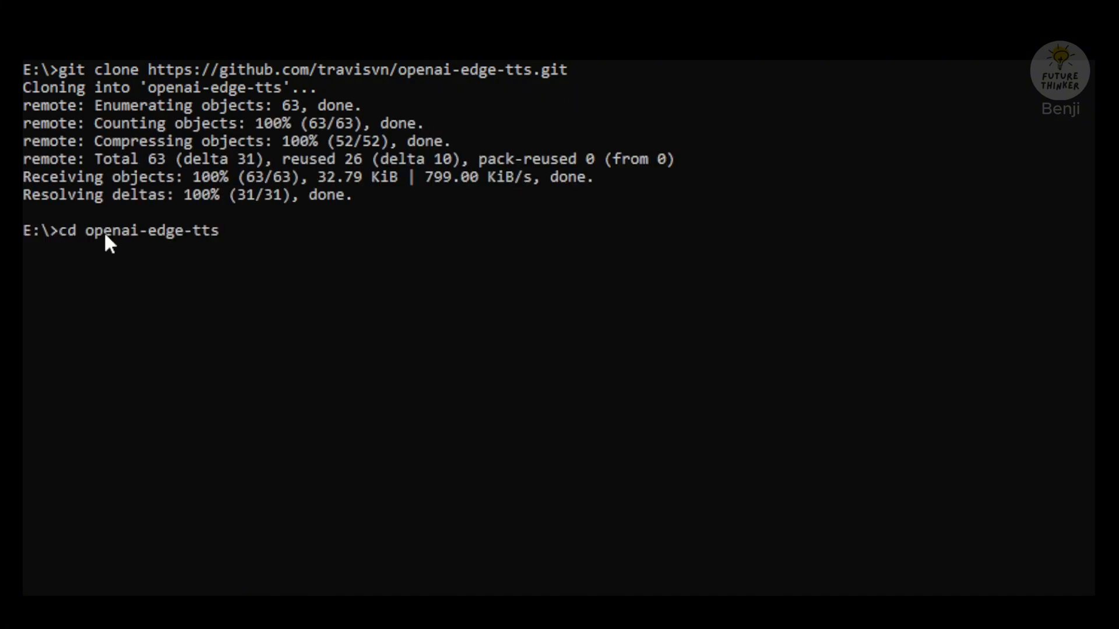
key("Return")
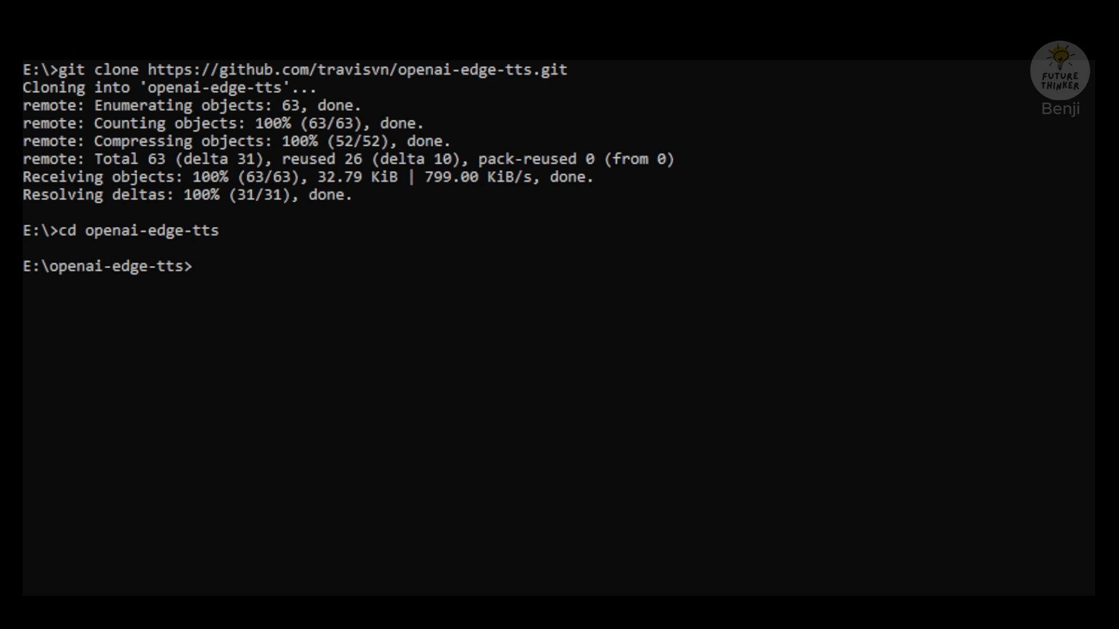
mouse_move(171, 290)
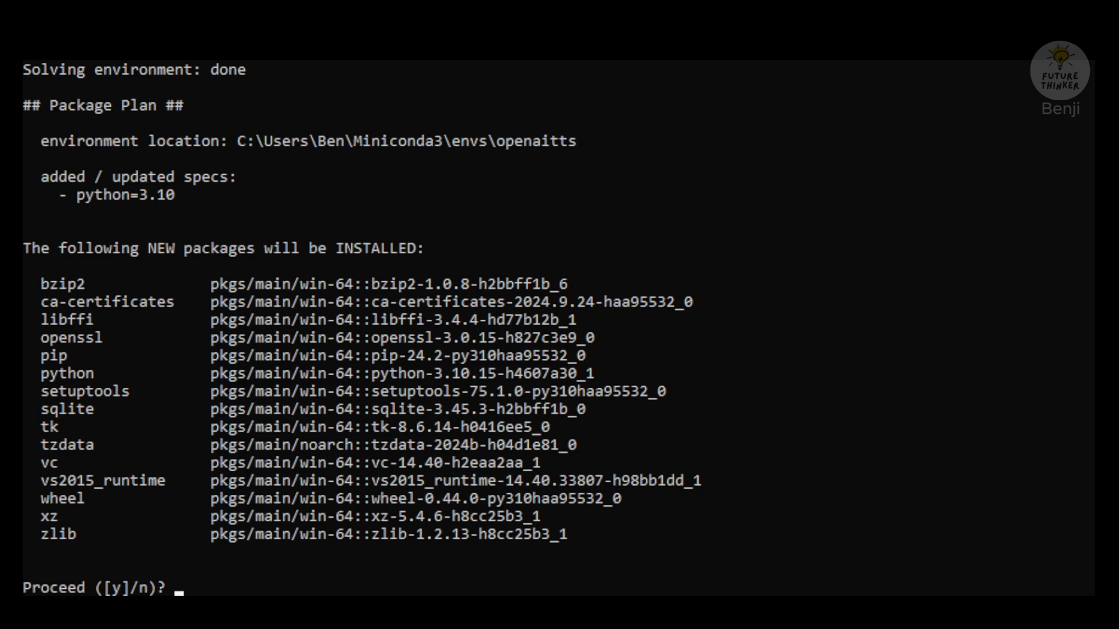
Step: Confirm creating the openaitts conda environment and activate it
type("y")
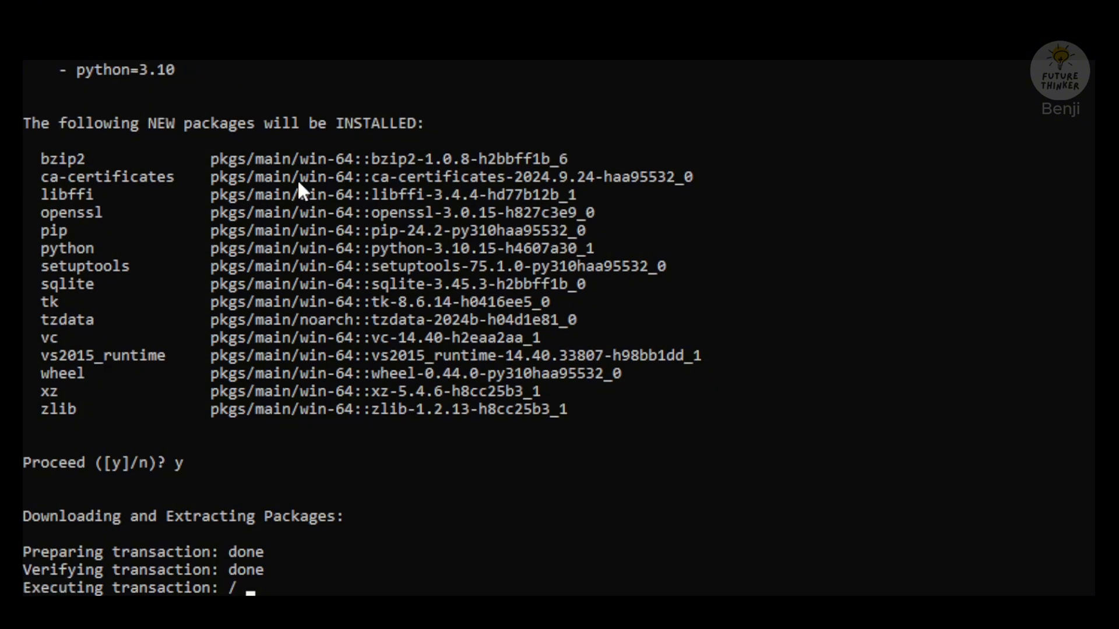
scroll("down", 3)
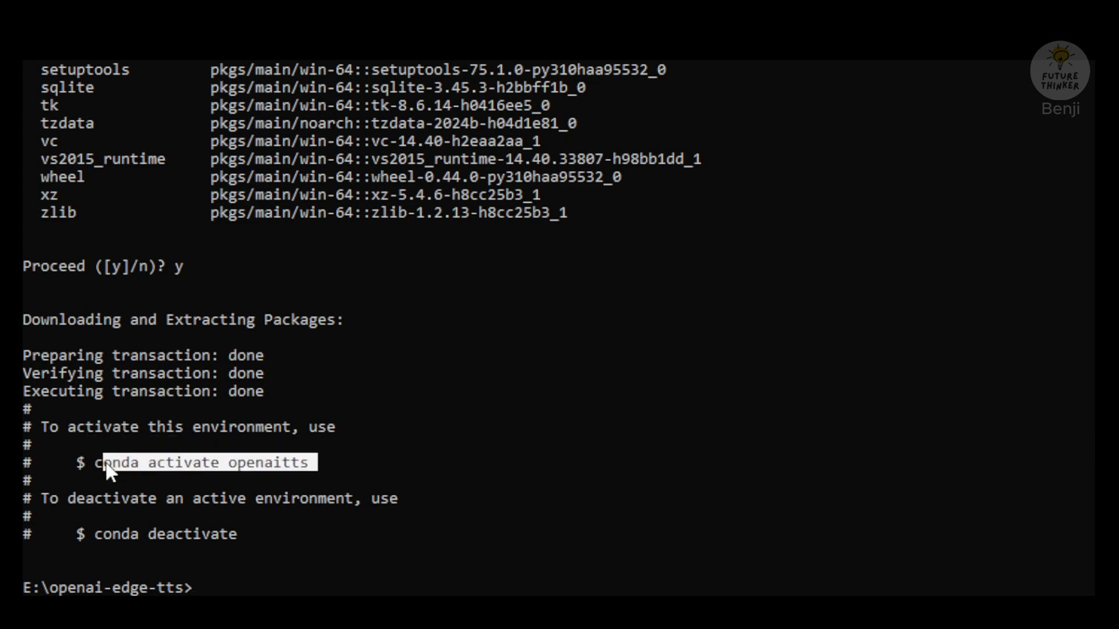
type("conda activate openaitts")
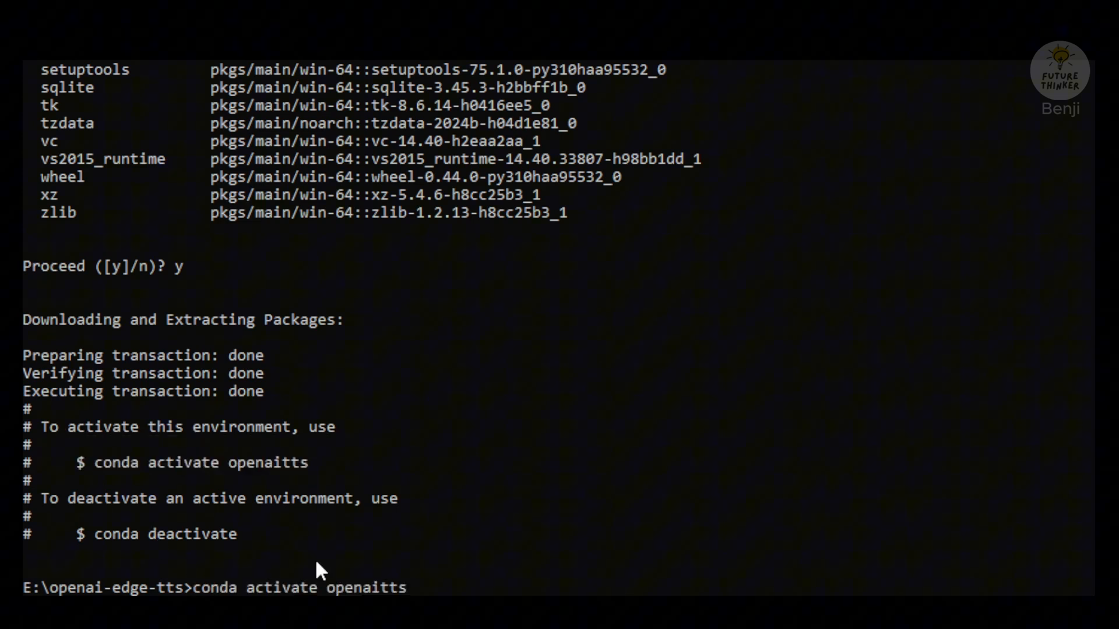
key("Return")
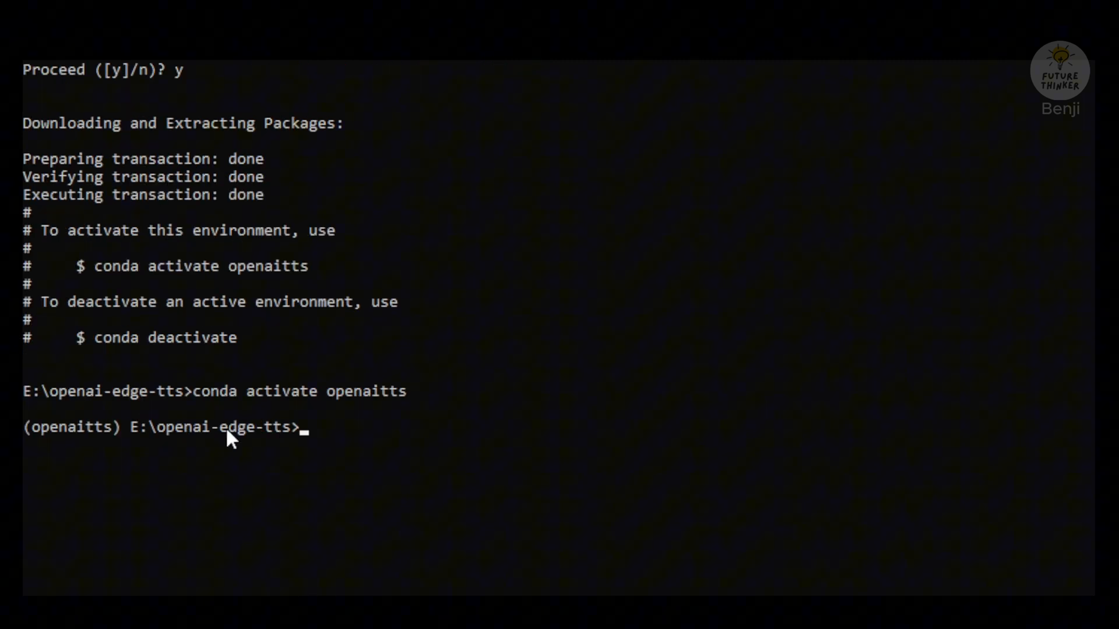
Step: Install the packages from requirements.txt with pip into openaitts
type("pip install -r requirements.txt")
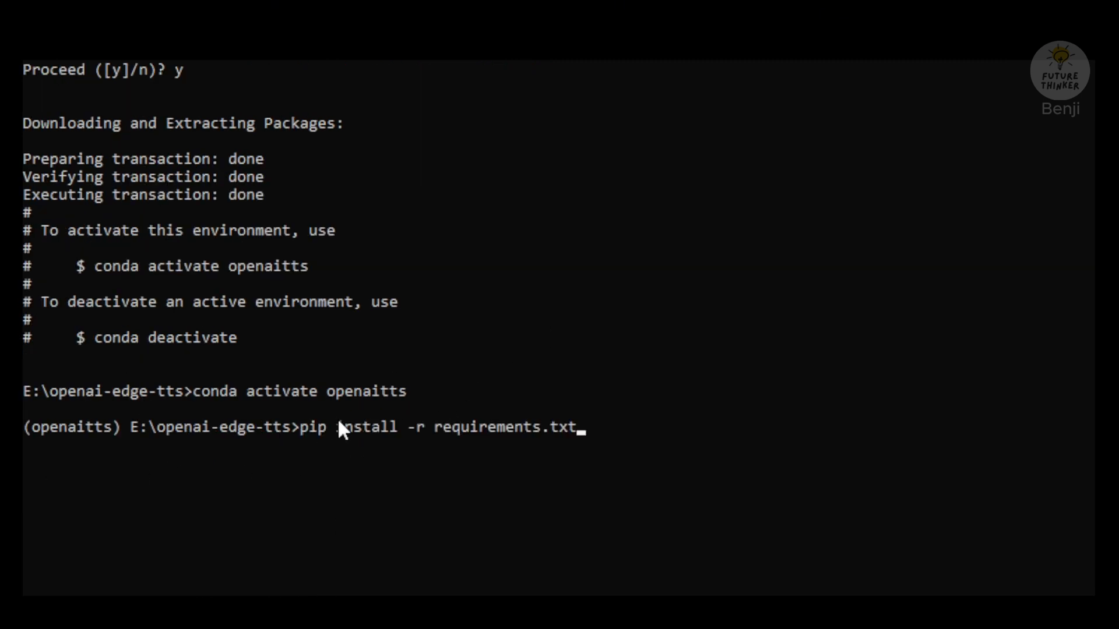
mouse_move(907, 422)
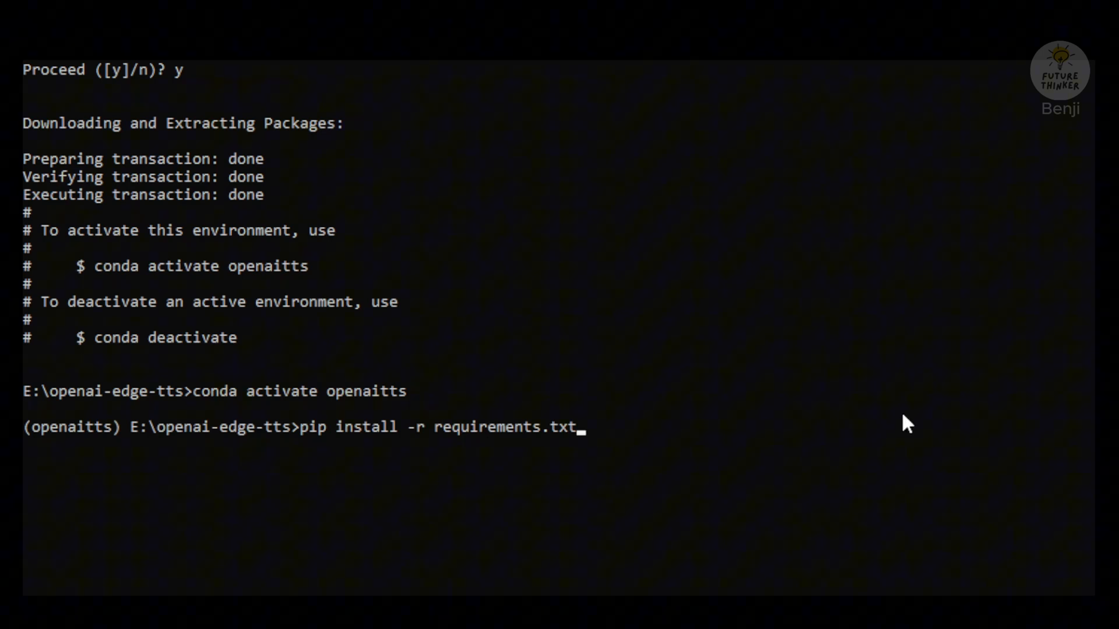
key("Return")
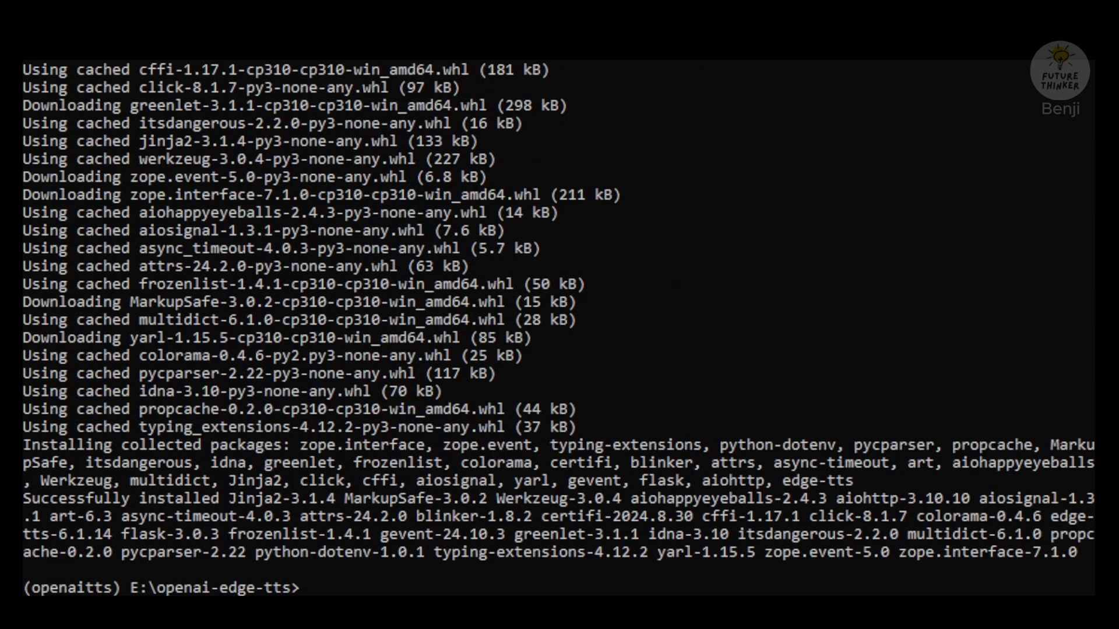
mouse_move(63, 479)
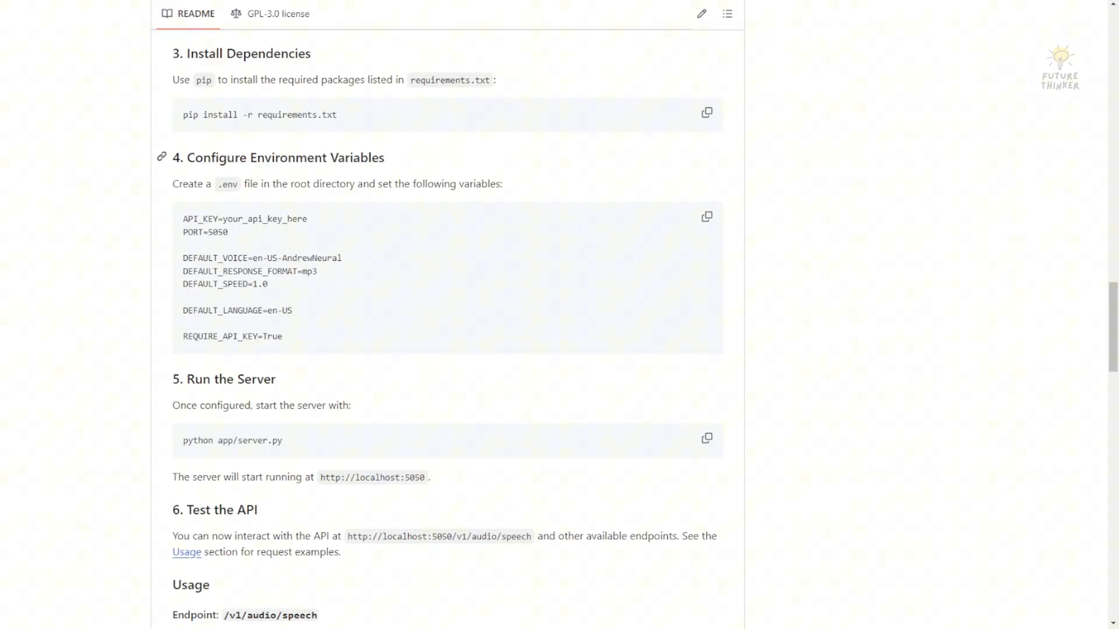
double_click(242, 157)
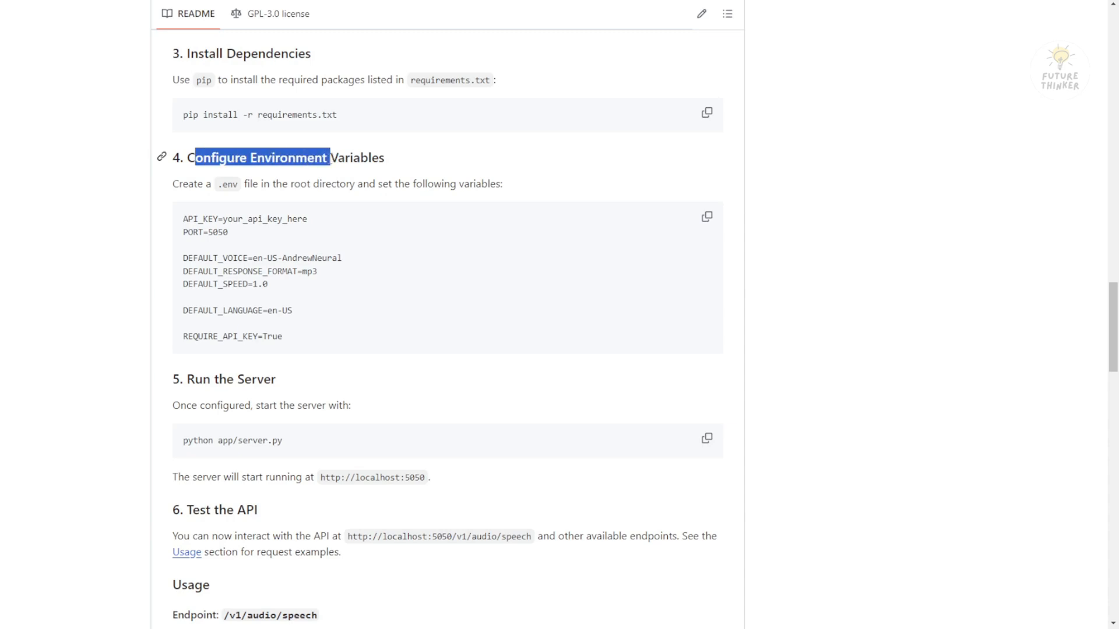
left_click_drag(329, 157, 382, 157)
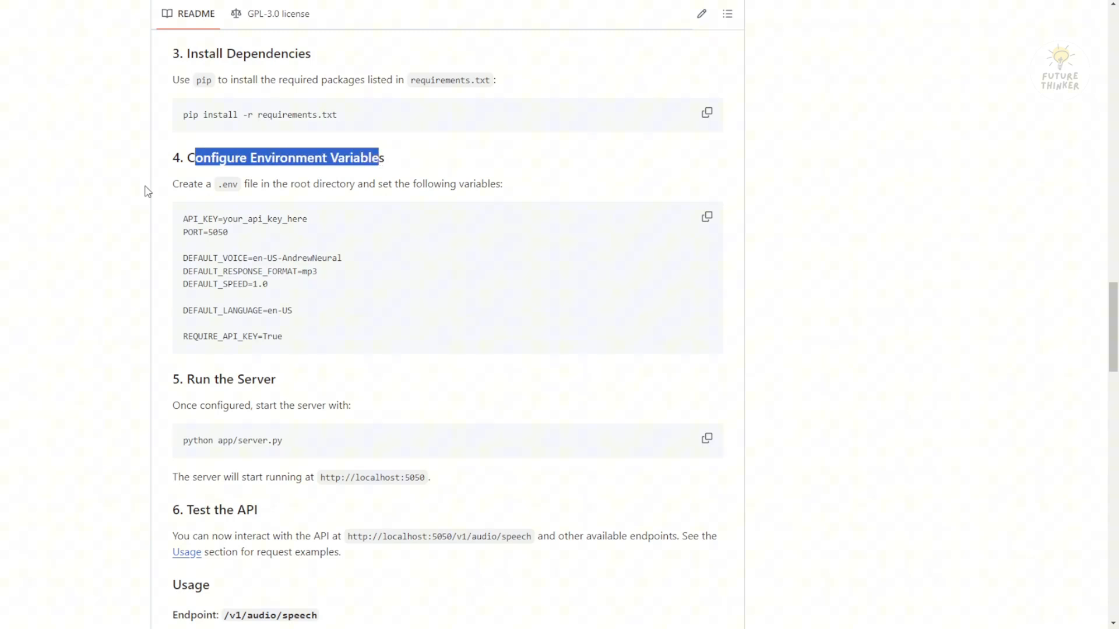
left_click_drag(192, 157, 282, 183)
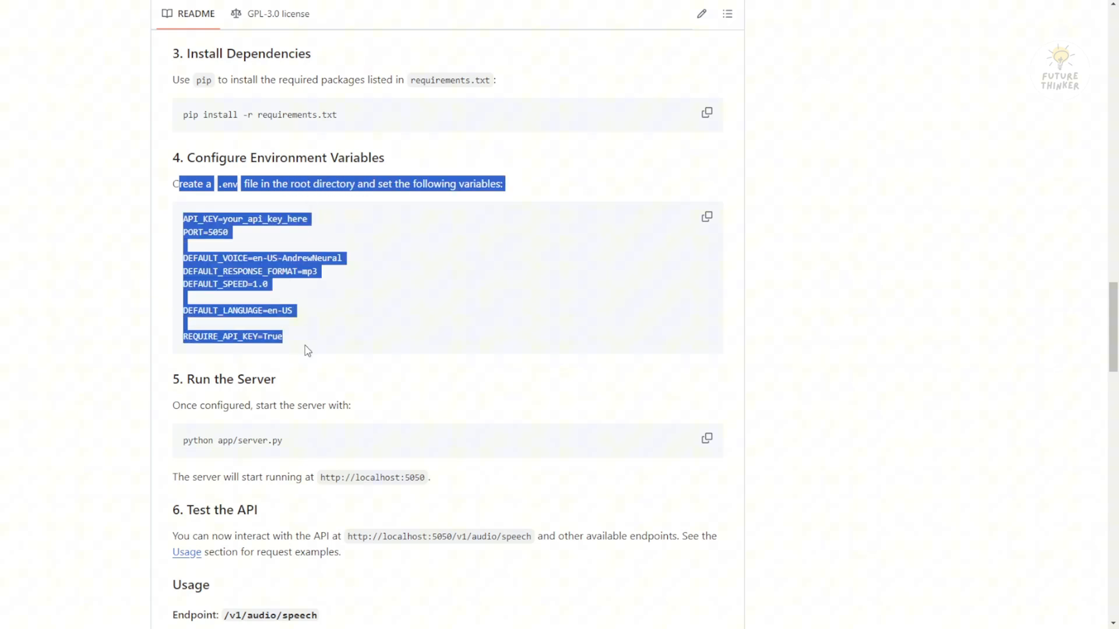
left_click(307, 349)
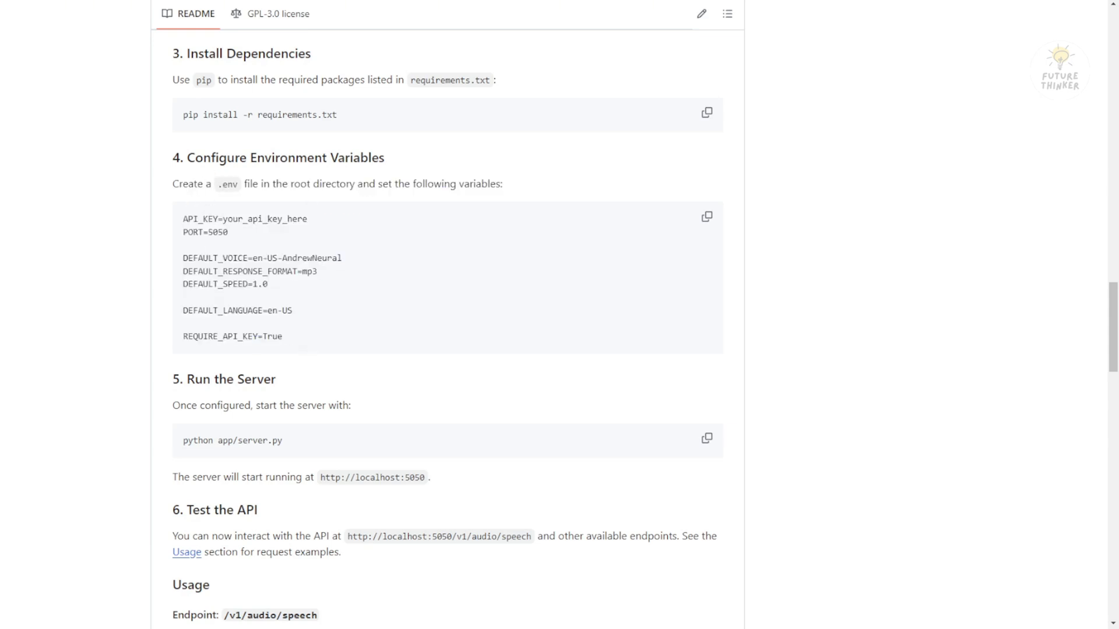
mouse_move(296, 306)
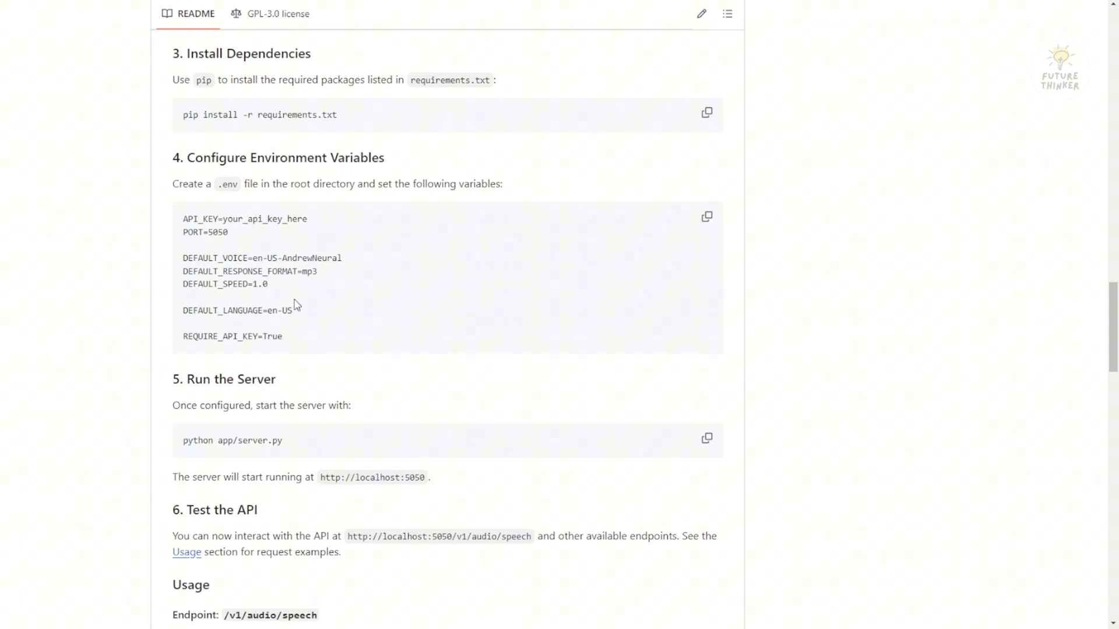
mouse_move(225, 209)
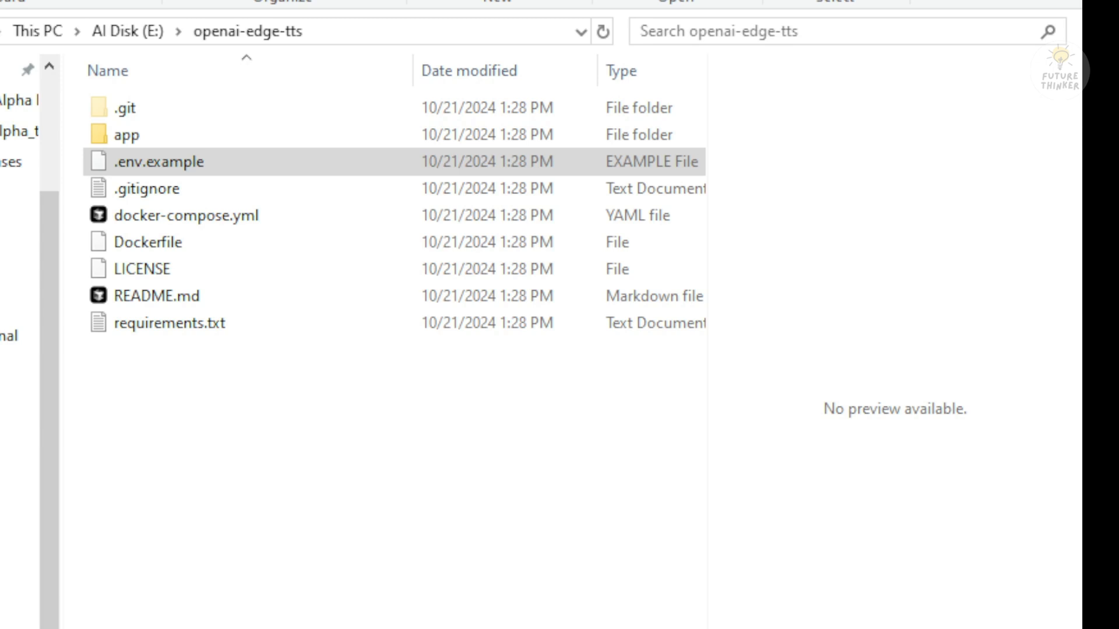
Step: Copy .env.example in the openai-edge-tts folder and rename the copy to .env
left_click(185, 215)
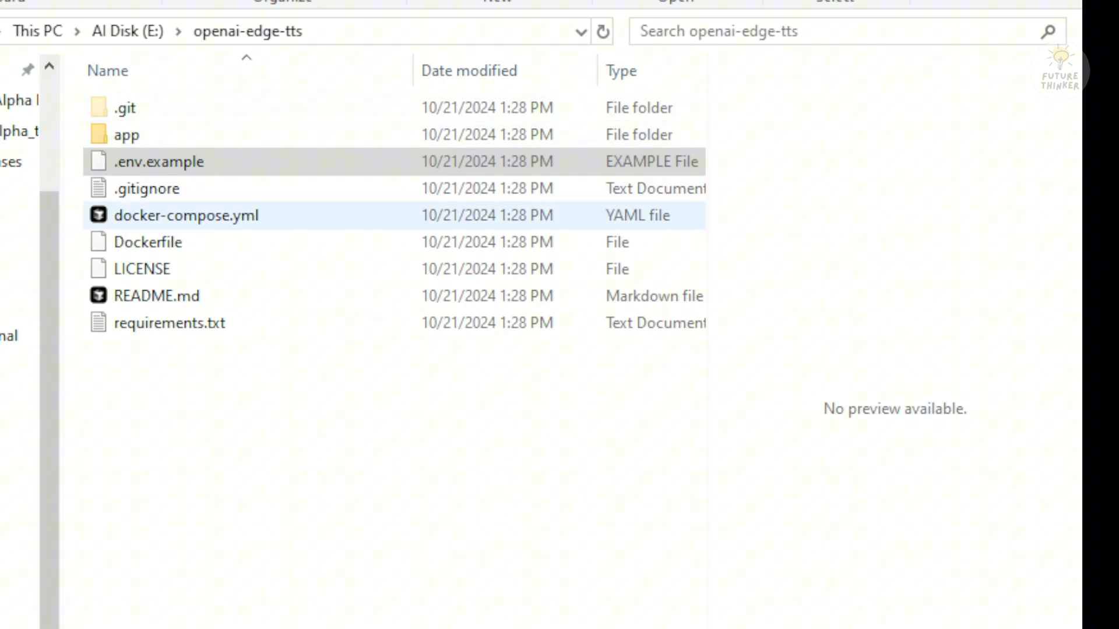
left_click(159, 161)
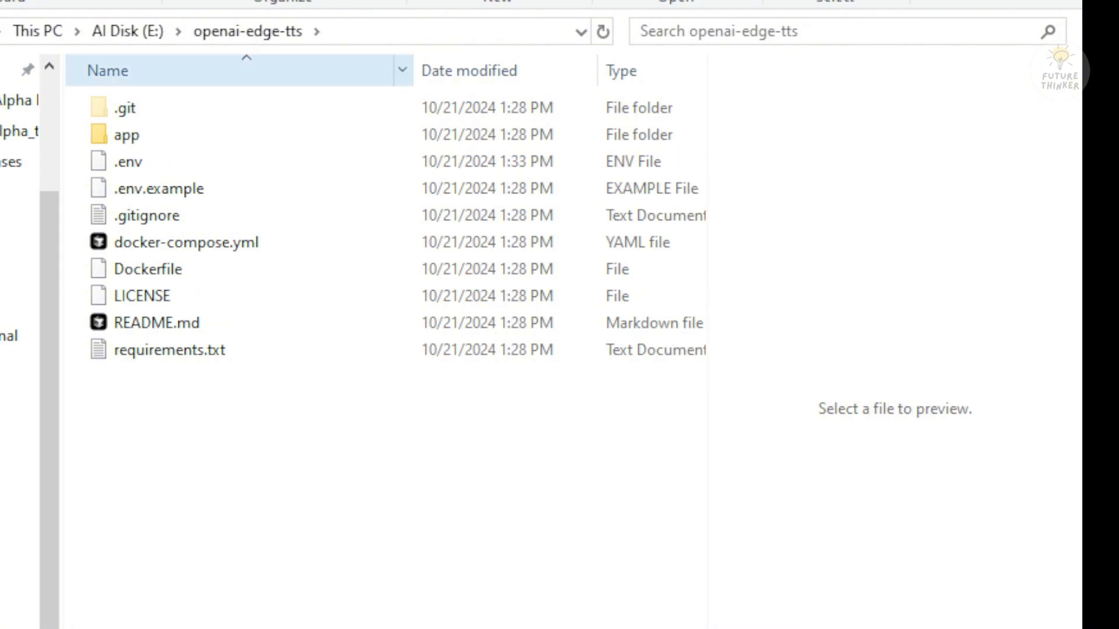
left_click(128, 161)
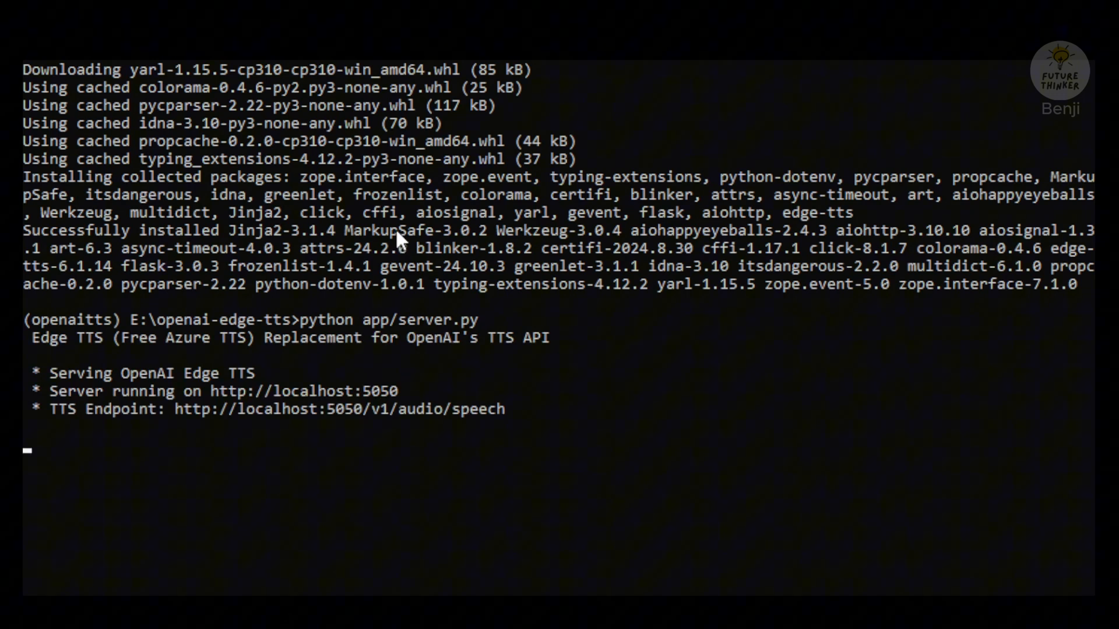
mouse_move(218, 348)
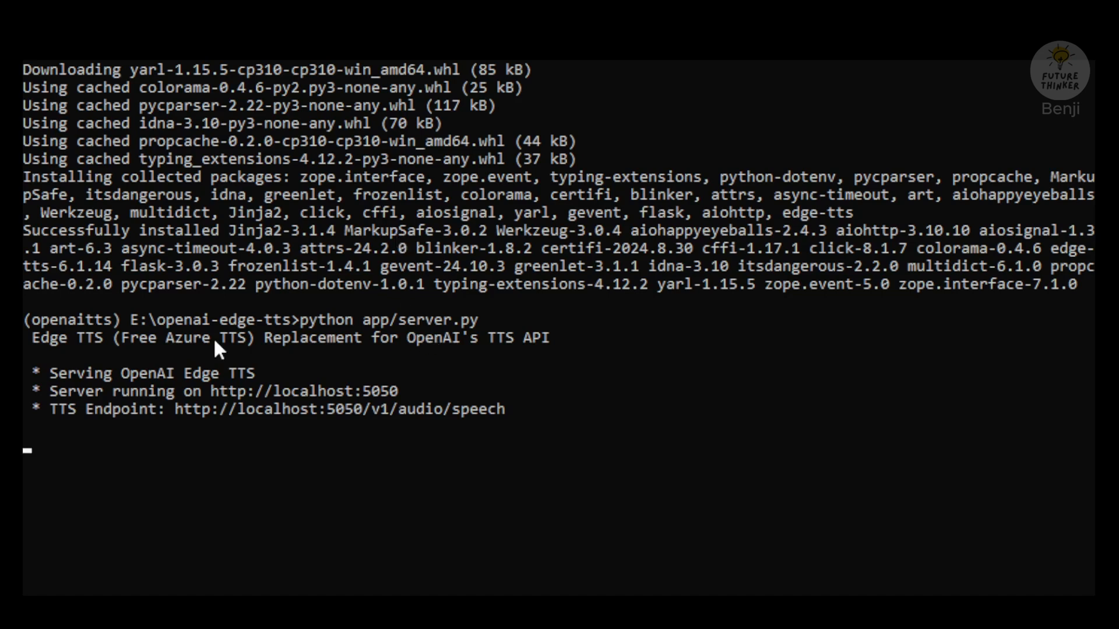
mouse_move(60, 349)
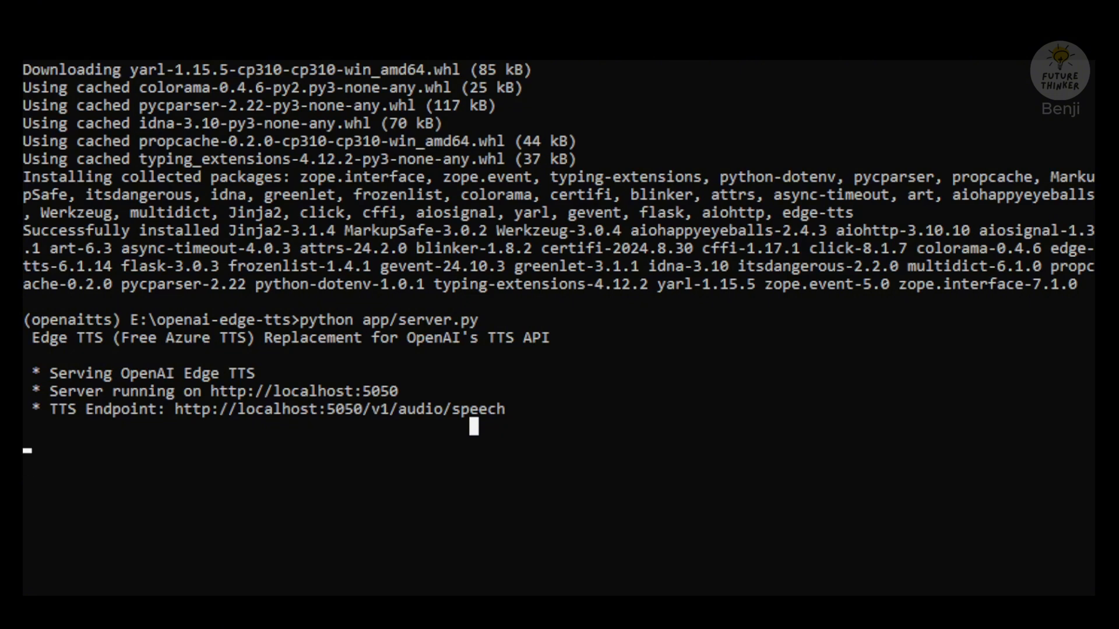
mouse_move(78, 389)
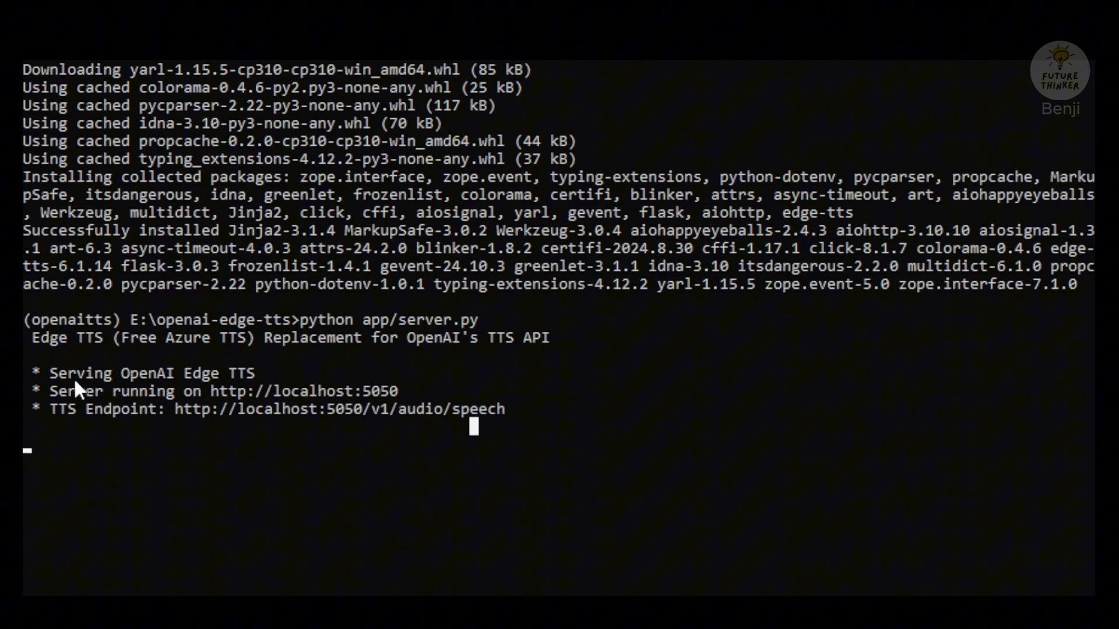
mouse_move(238, 383)
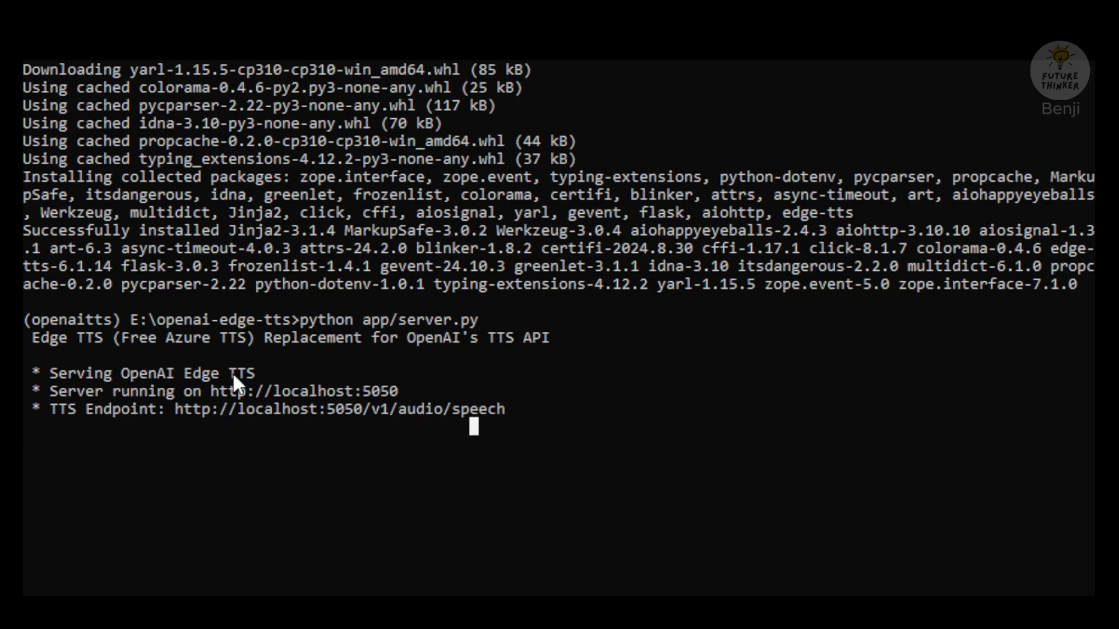
mouse_move(232, 407)
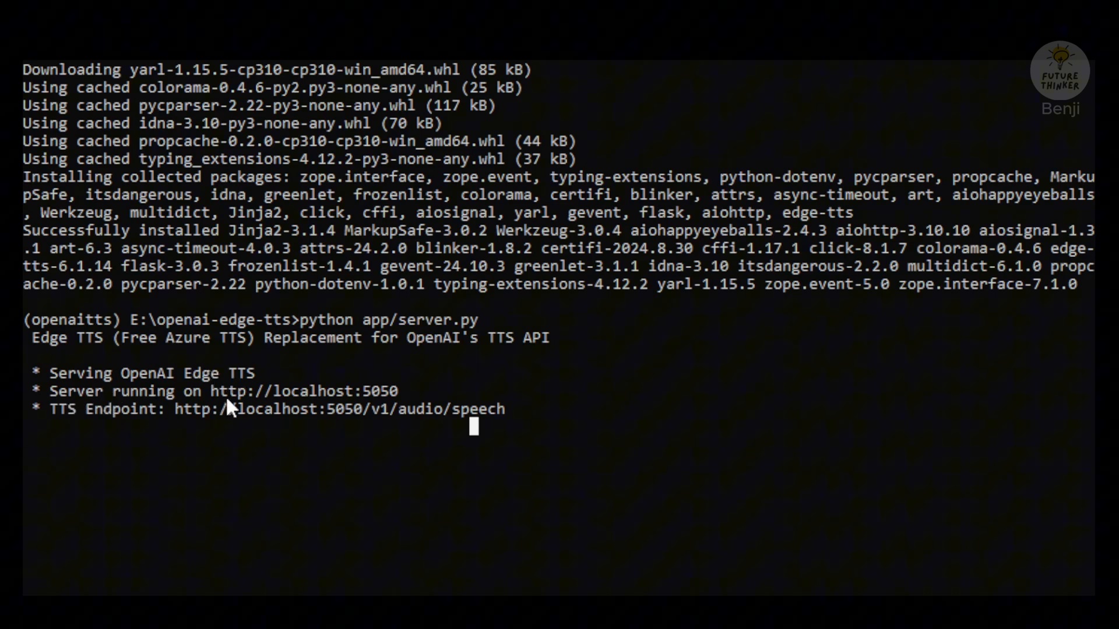
double_click(342, 392)
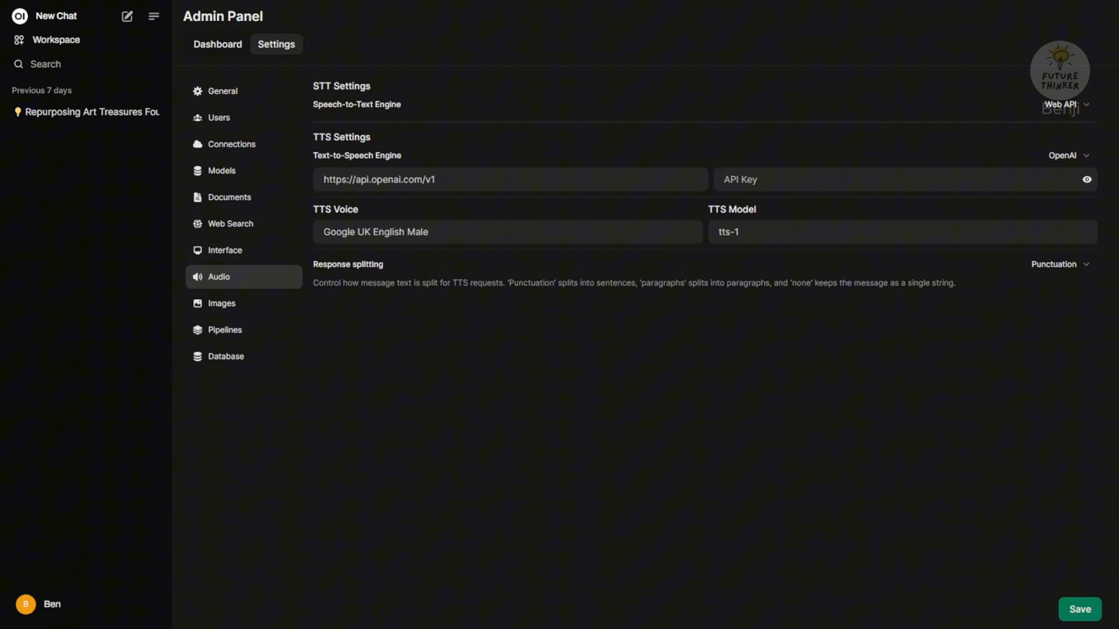
Step: Leave the admin settings for a new chat and show the account menu
left_click(56, 15)
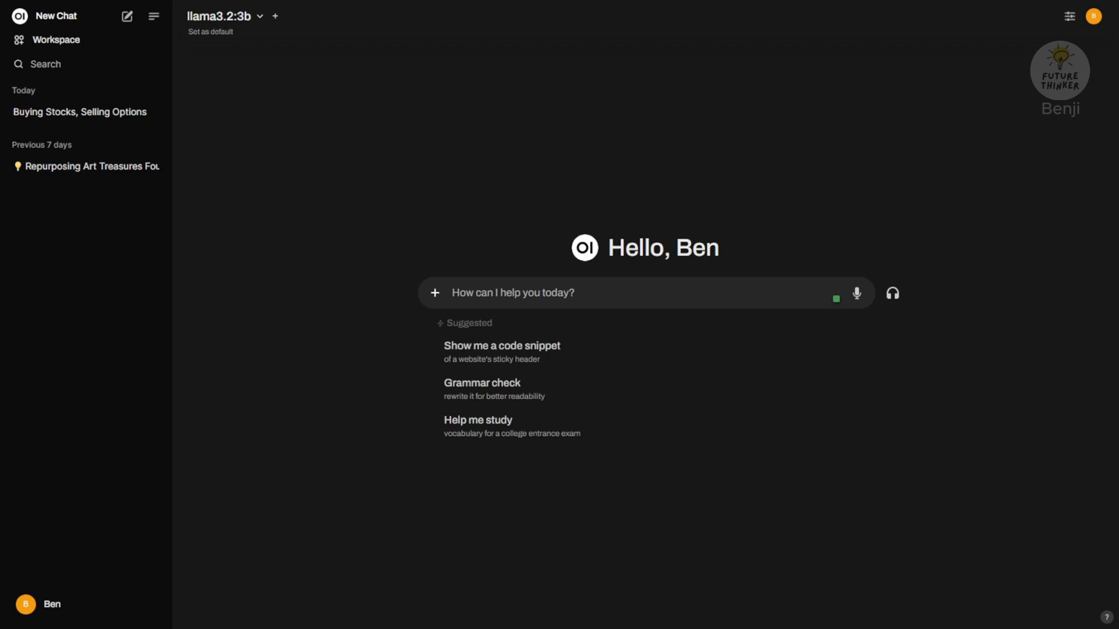
left_click(38, 605)
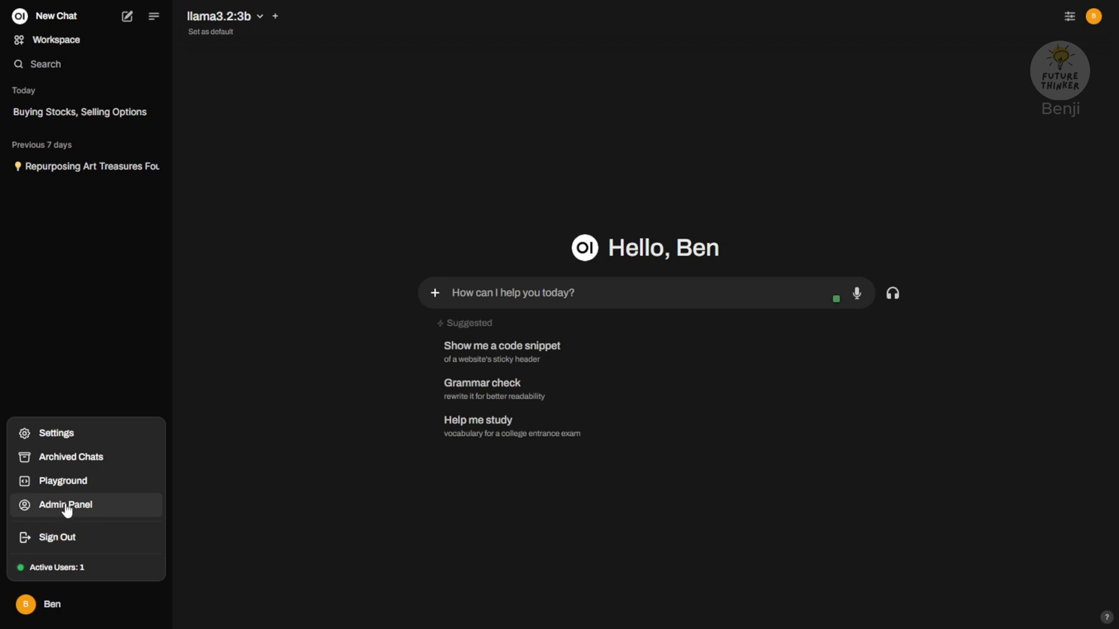
Step: Return to the Admin Panel's Audio settings and check the TTS section
left_click(66, 504)
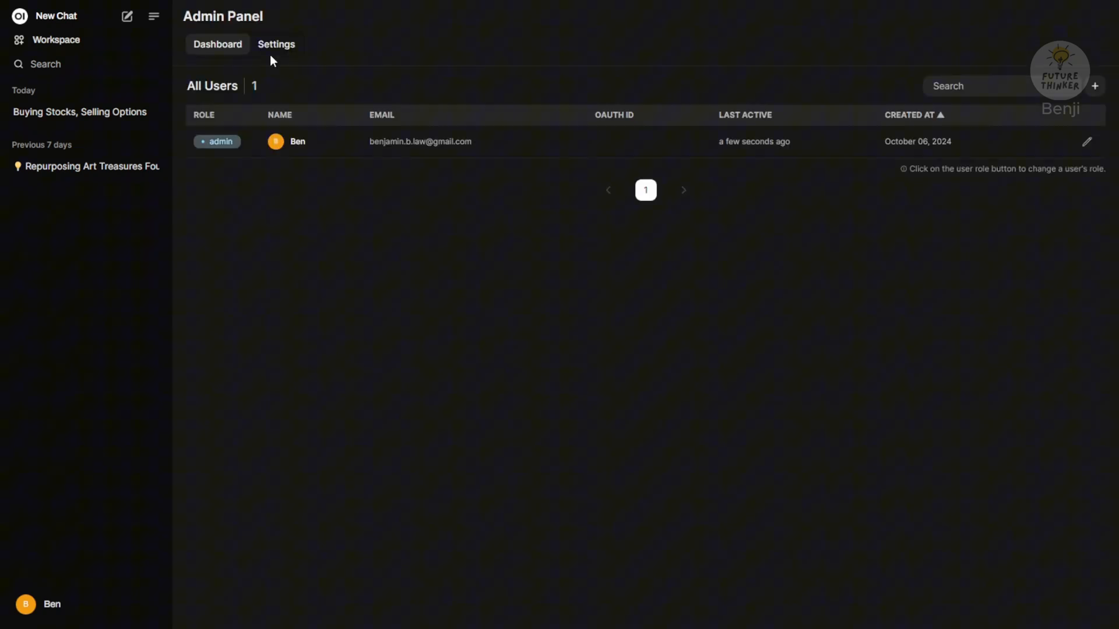
left_click(276, 44)
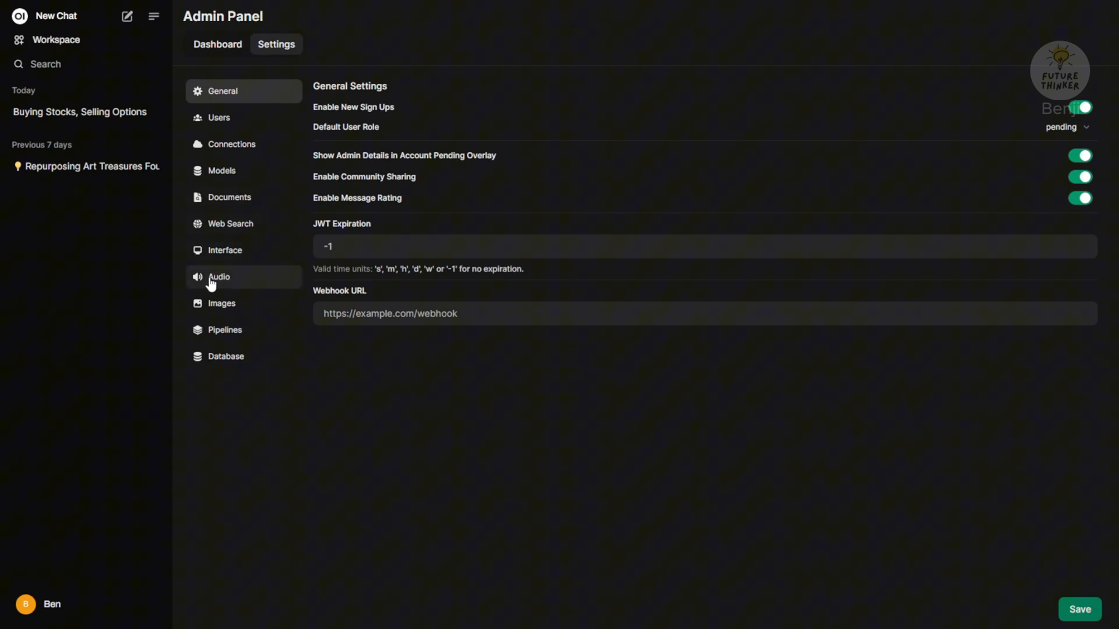
left_click(219, 277)
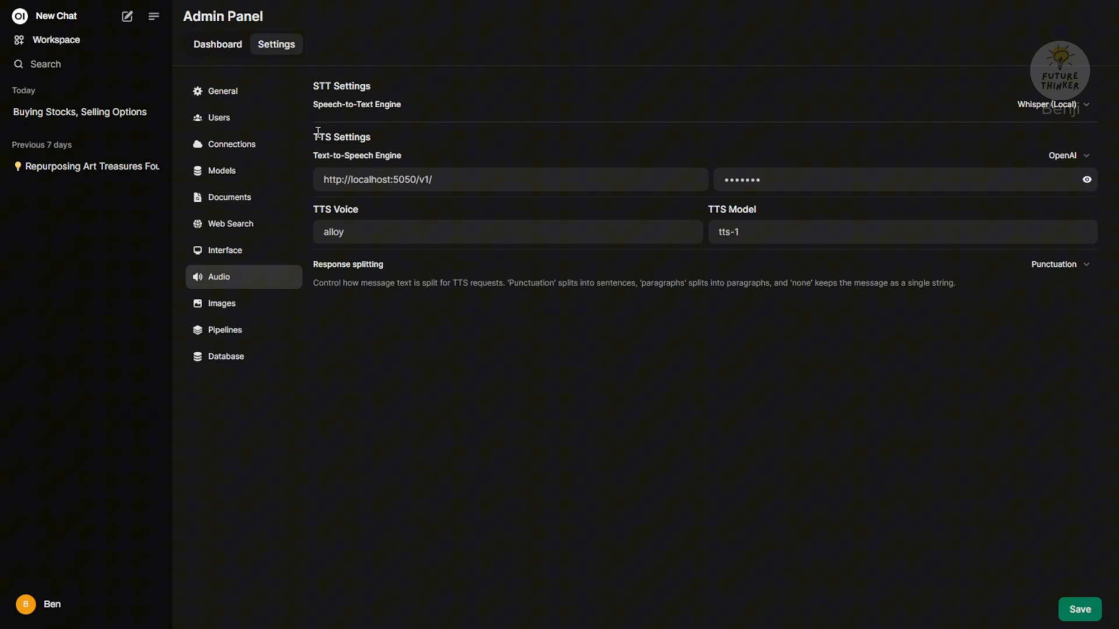
double_click(322, 137)
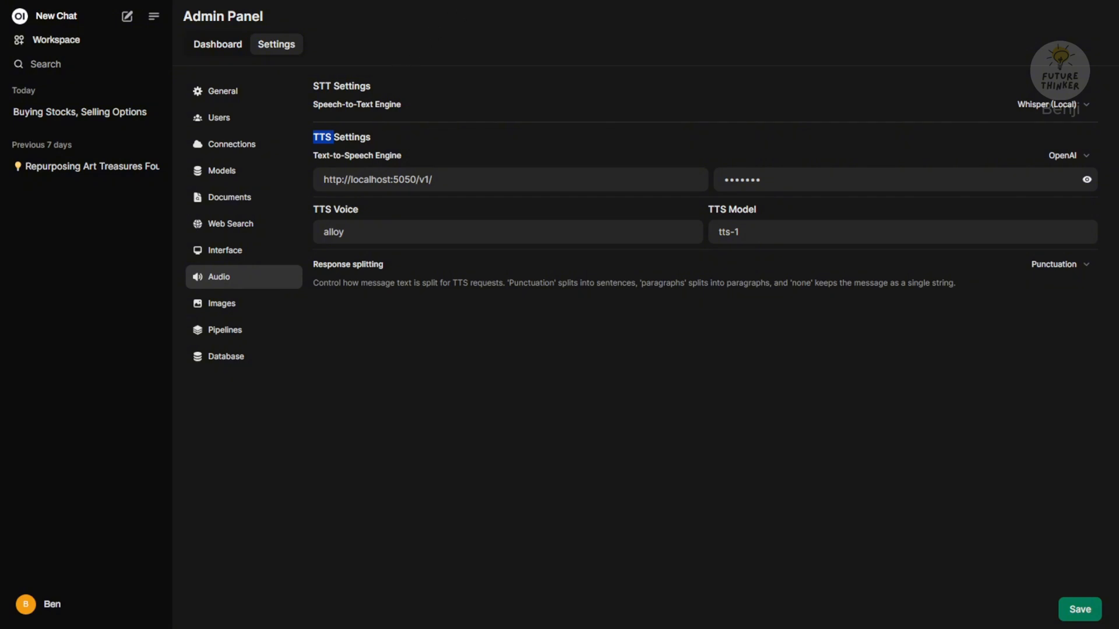
mouse_move(558, 129)
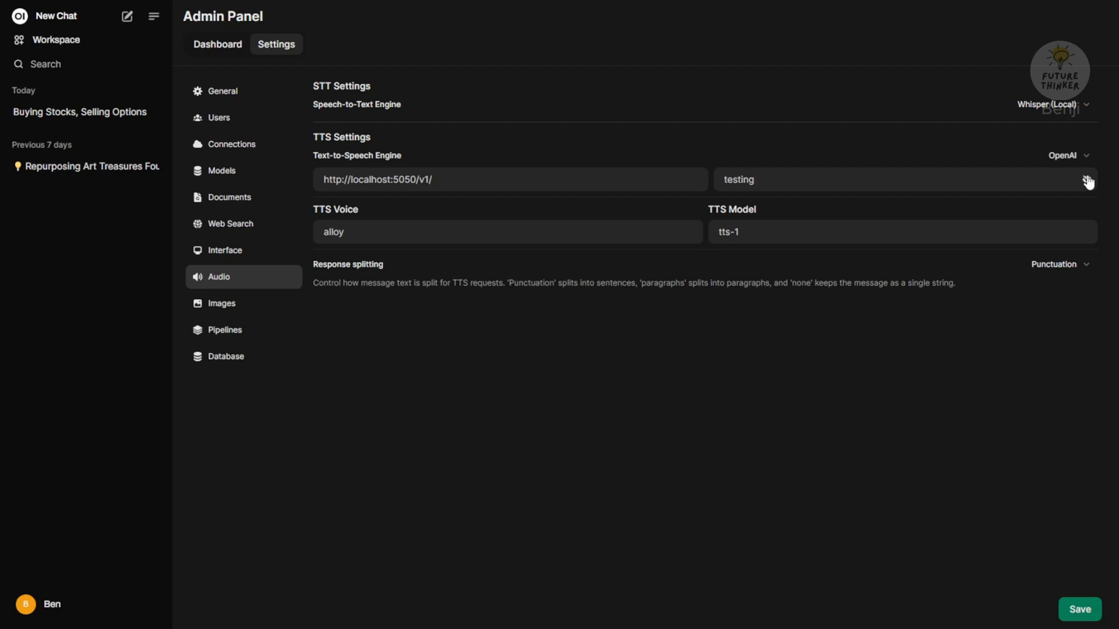
left_click(1086, 179)
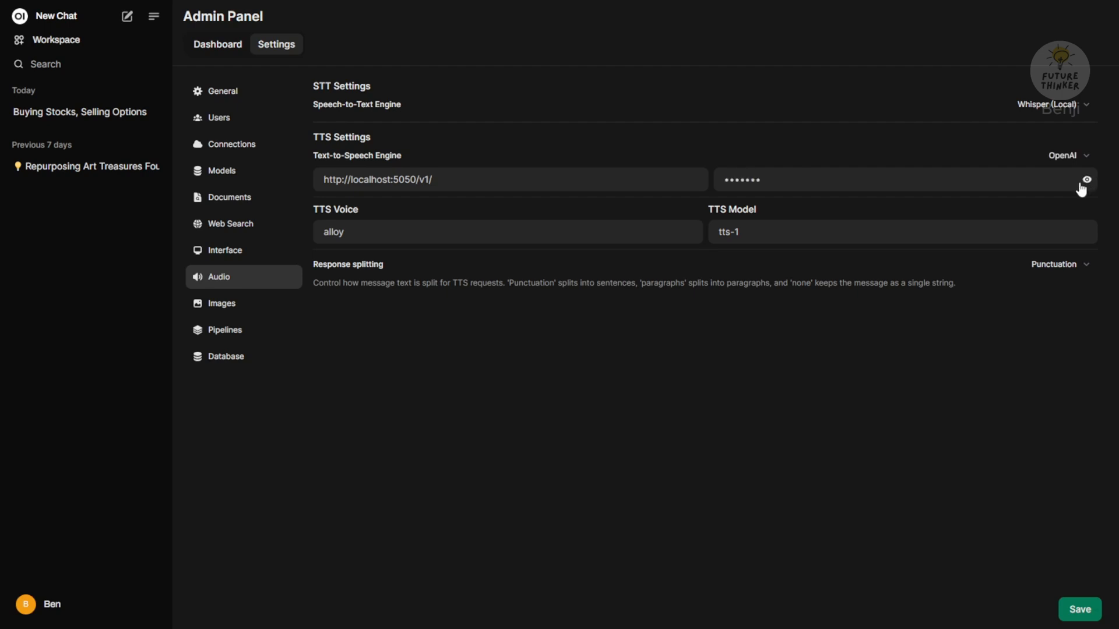
mouse_move(619, 327)
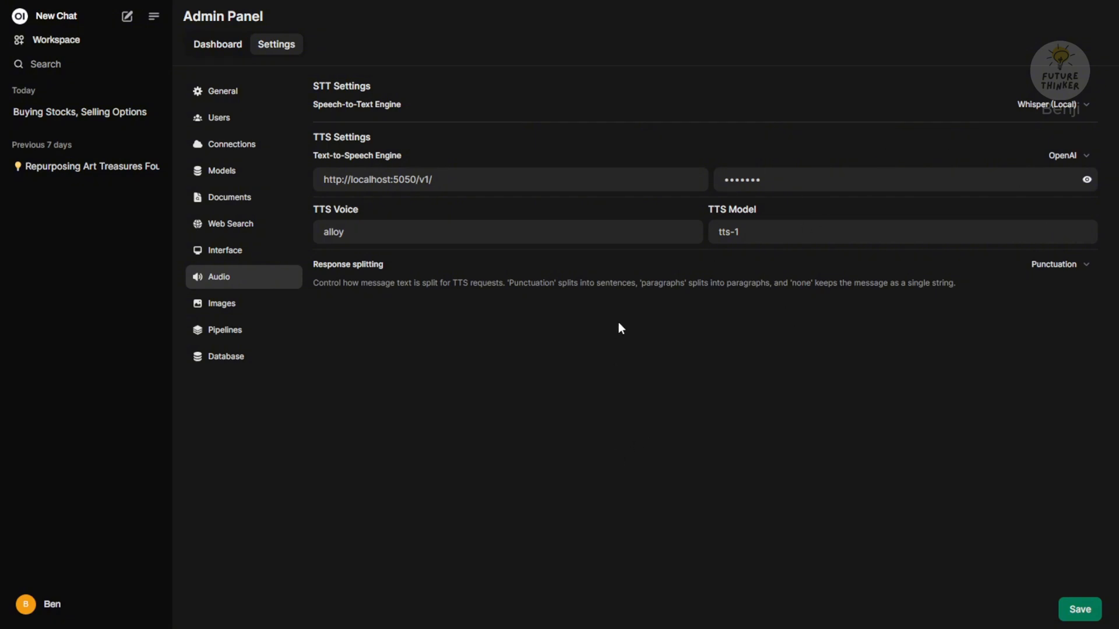
mouse_move(1078, 610)
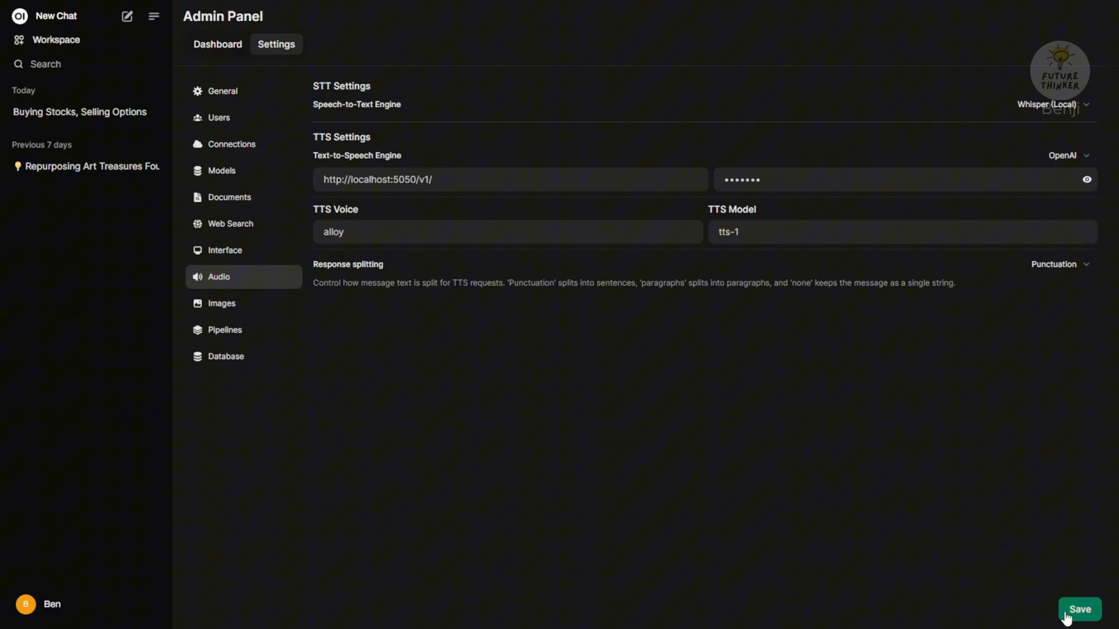
left_click(1078, 609)
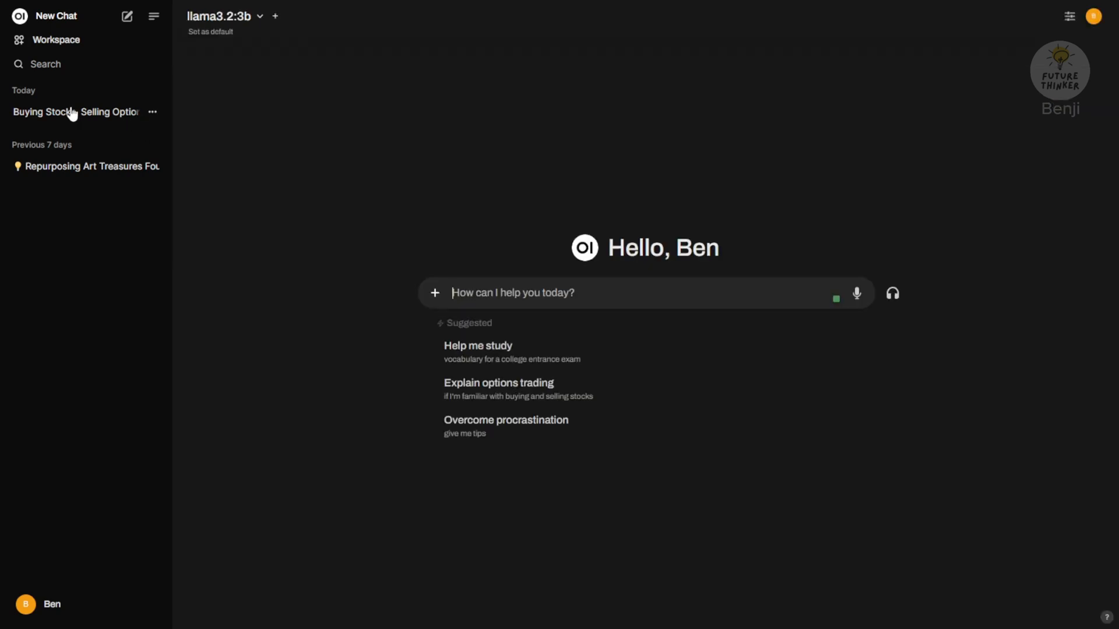
Step: Dictate "Hey, what is call in stock trading?" into the Buying Stocks, Selling Options chat by voice
left_click(74, 112)
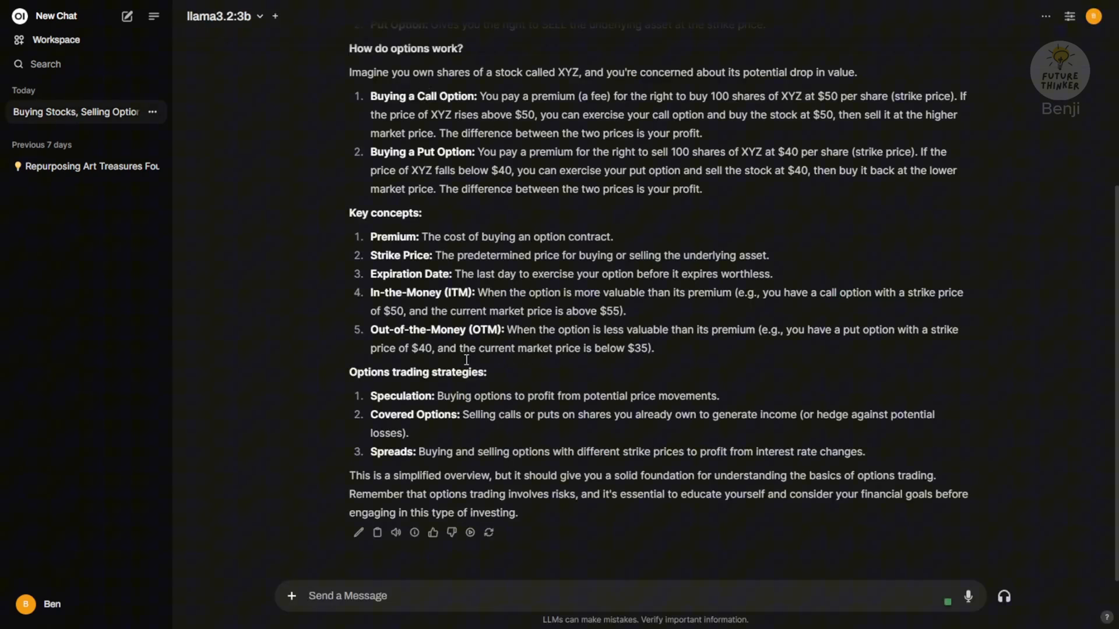
mouse_move(450, 492)
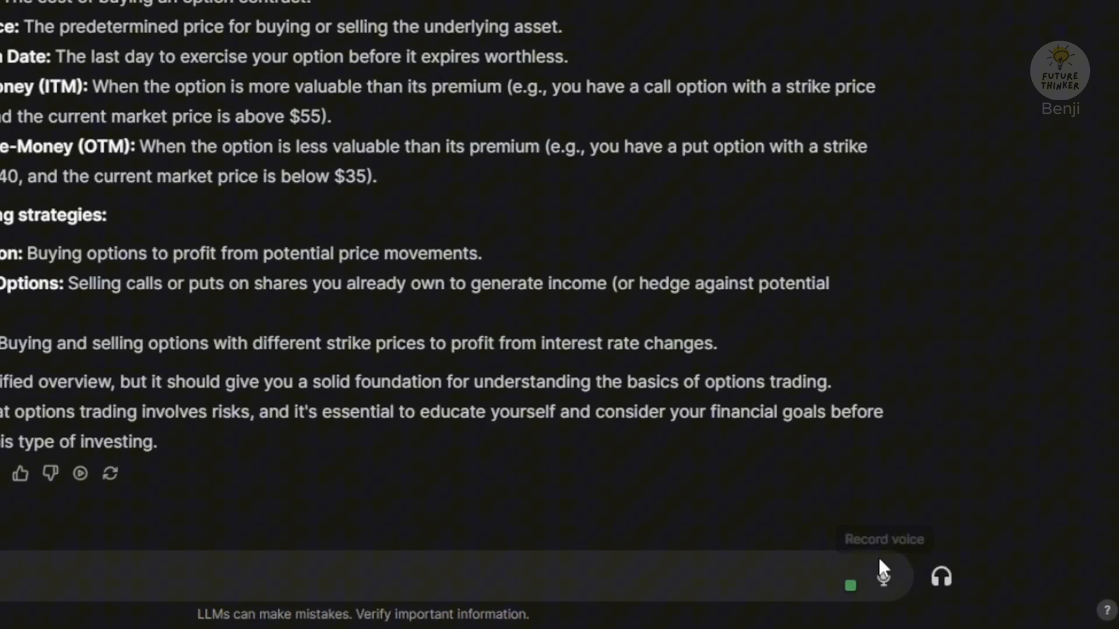
mouse_move(884, 578)
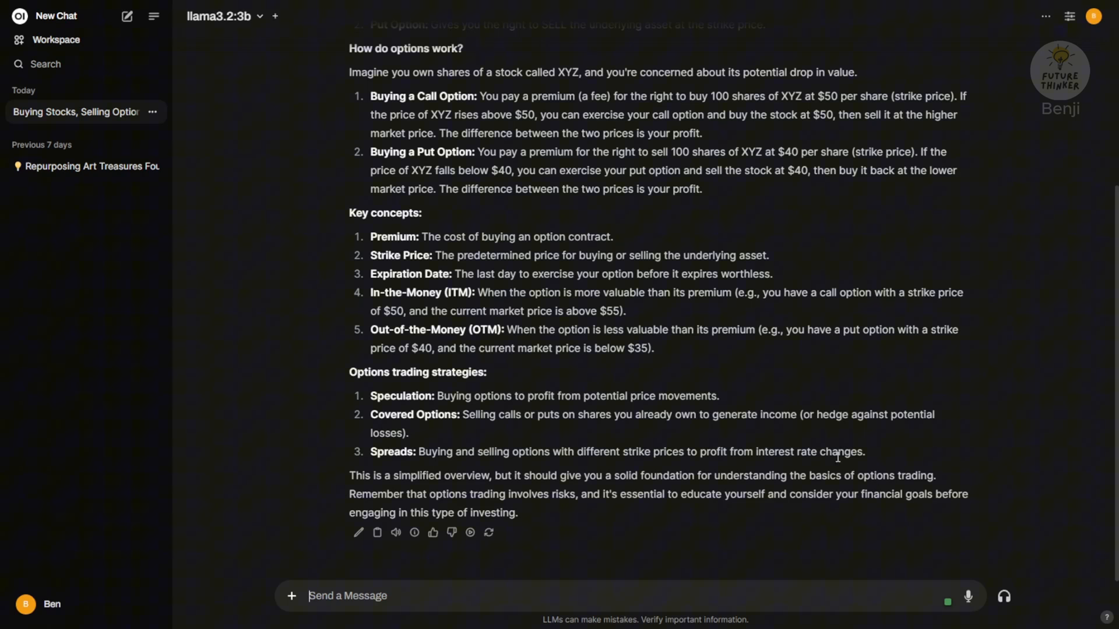
mouse_move(462, 464)
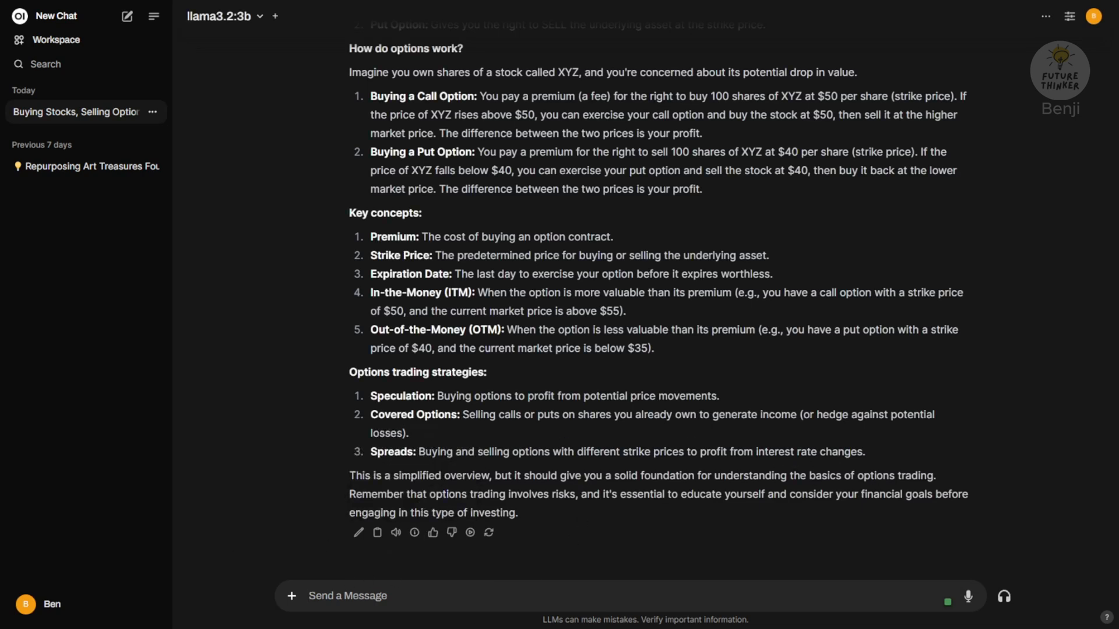
mouse_move(967, 596)
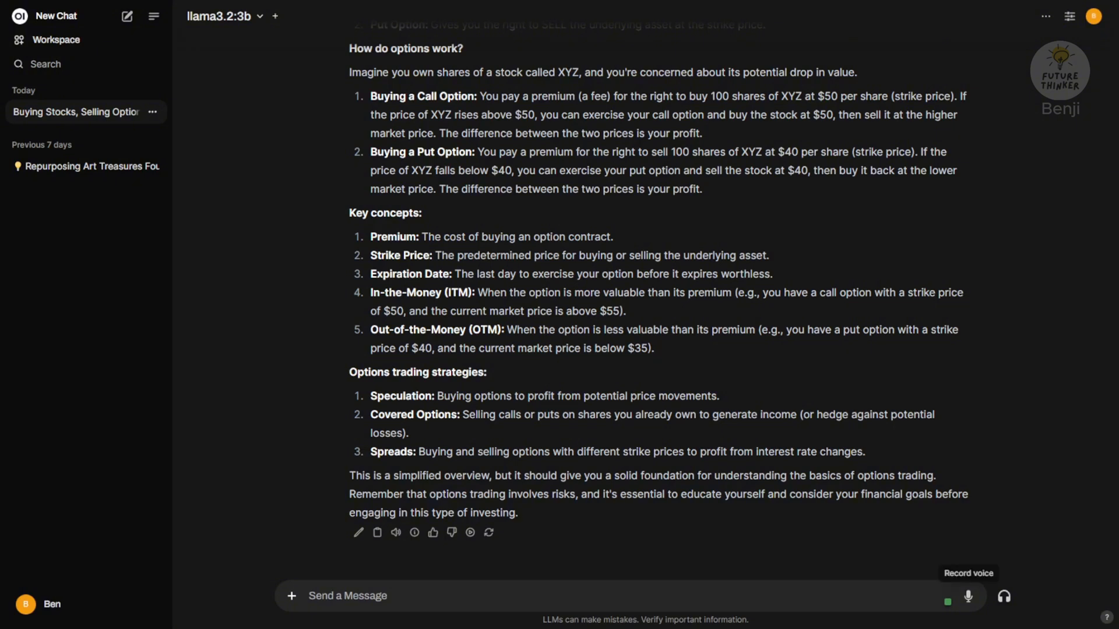
left_click(967, 596)
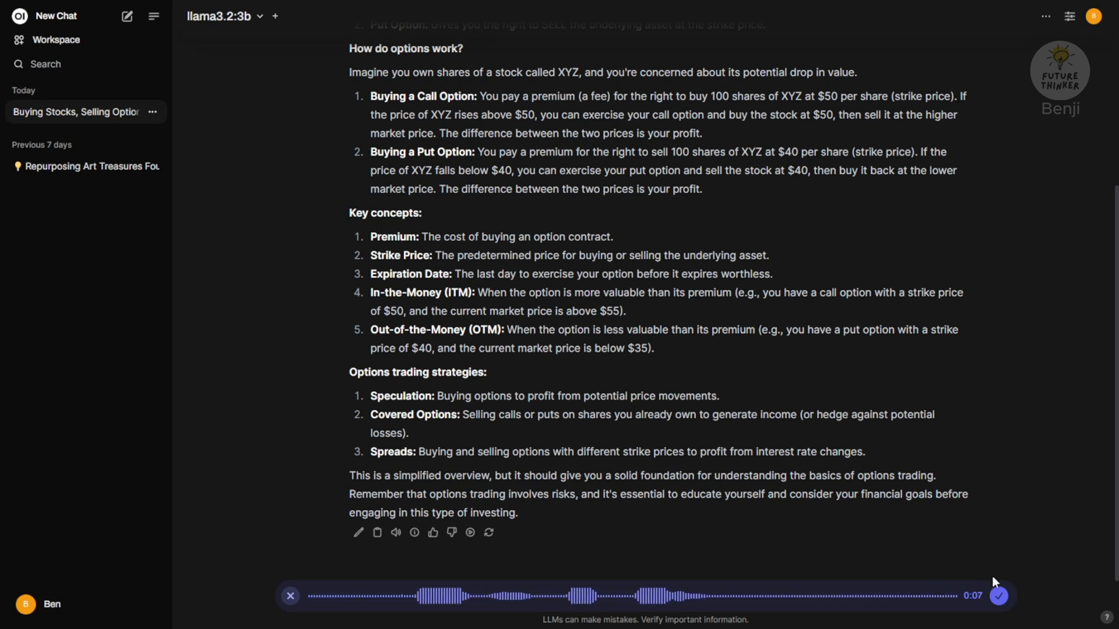
left_click(999, 595)
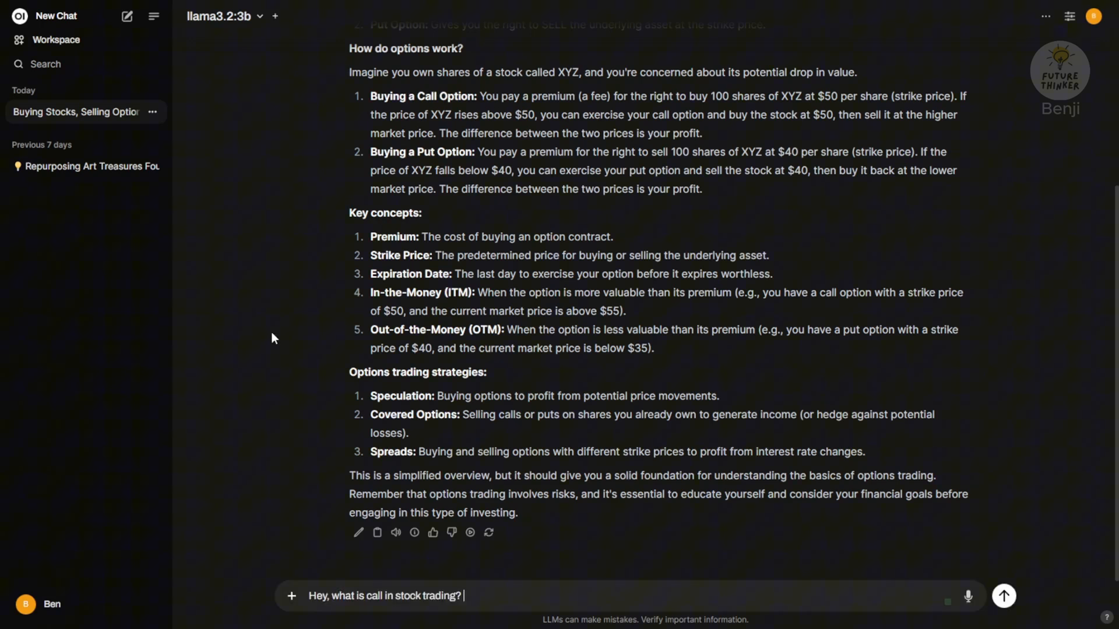
left_click(1002, 595)
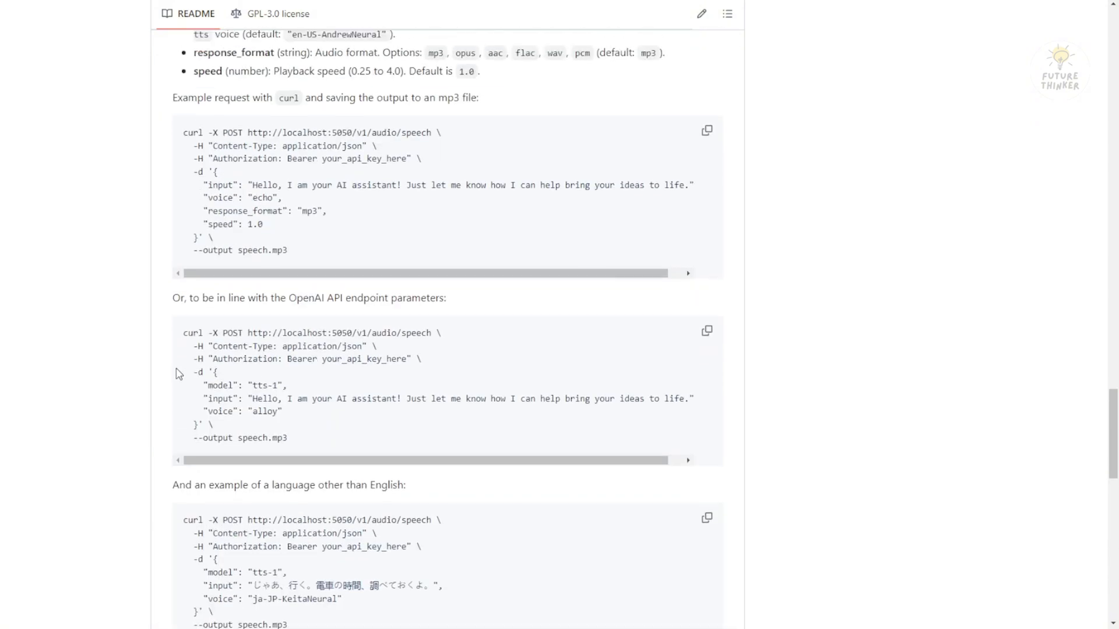
Step: Review the README's Usage section with curl examples for the /v1/audio/speech endpoint
scroll("up", 3)
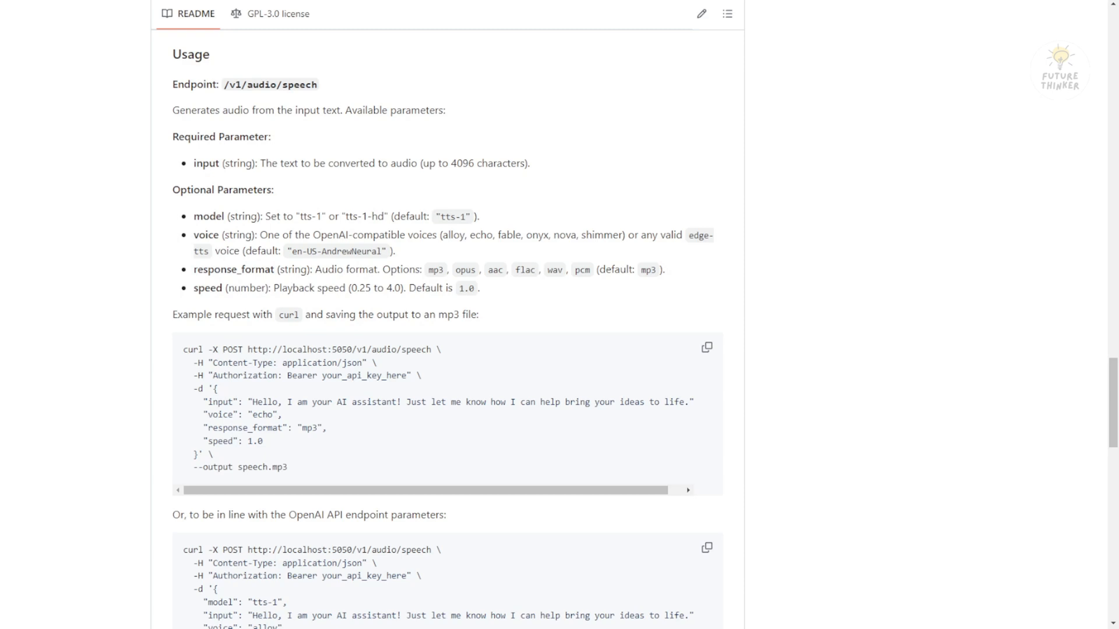
mouse_move(183, 361)
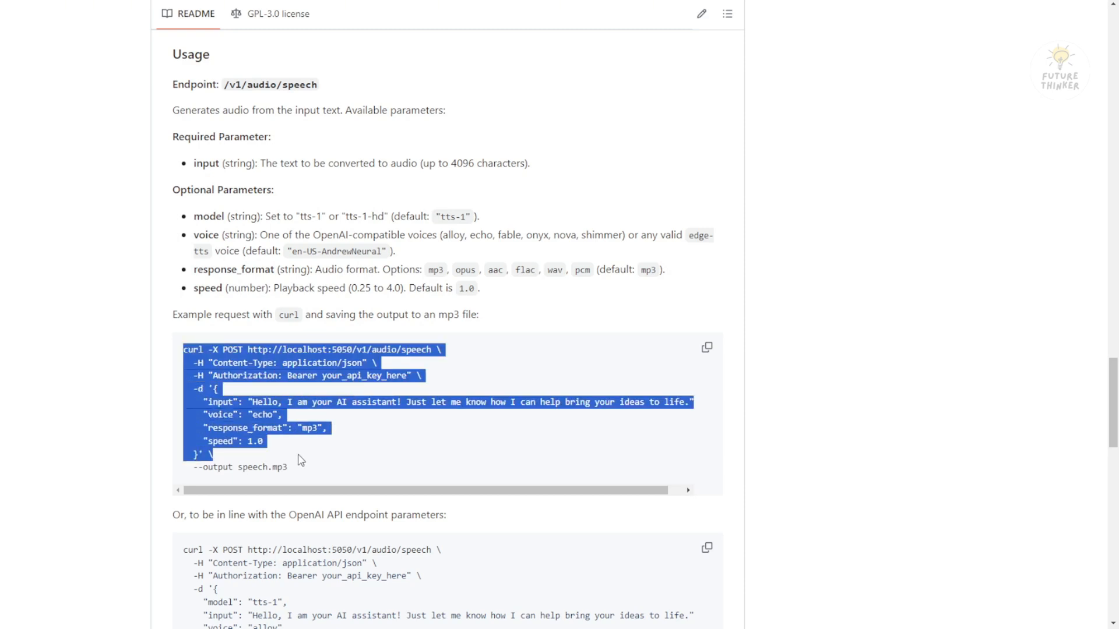
mouse_move(269, 371)
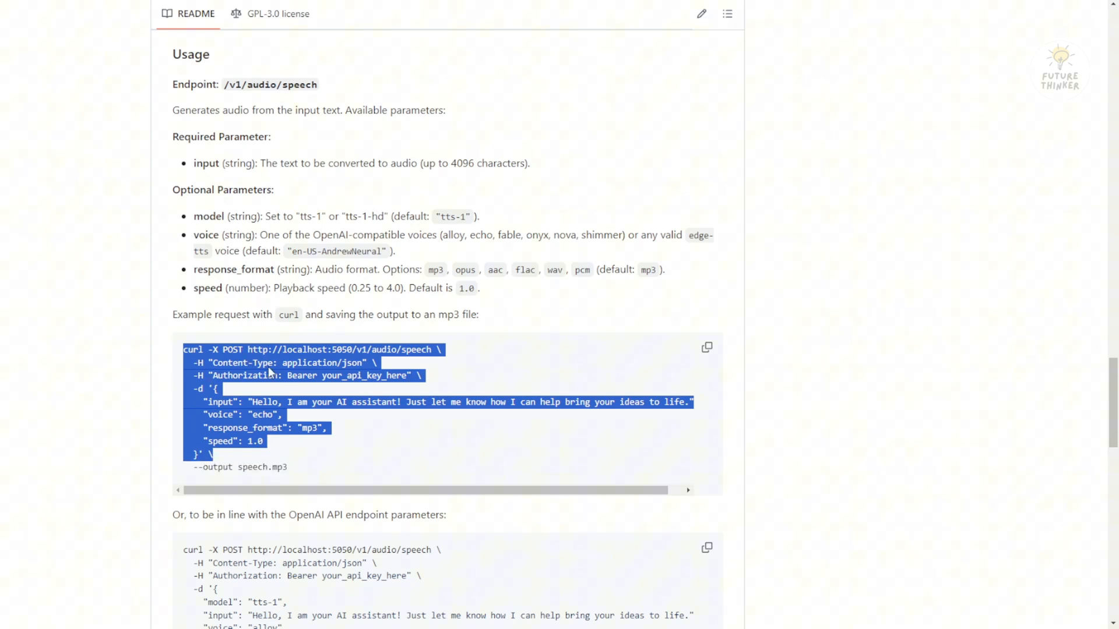
mouse_move(296, 315)
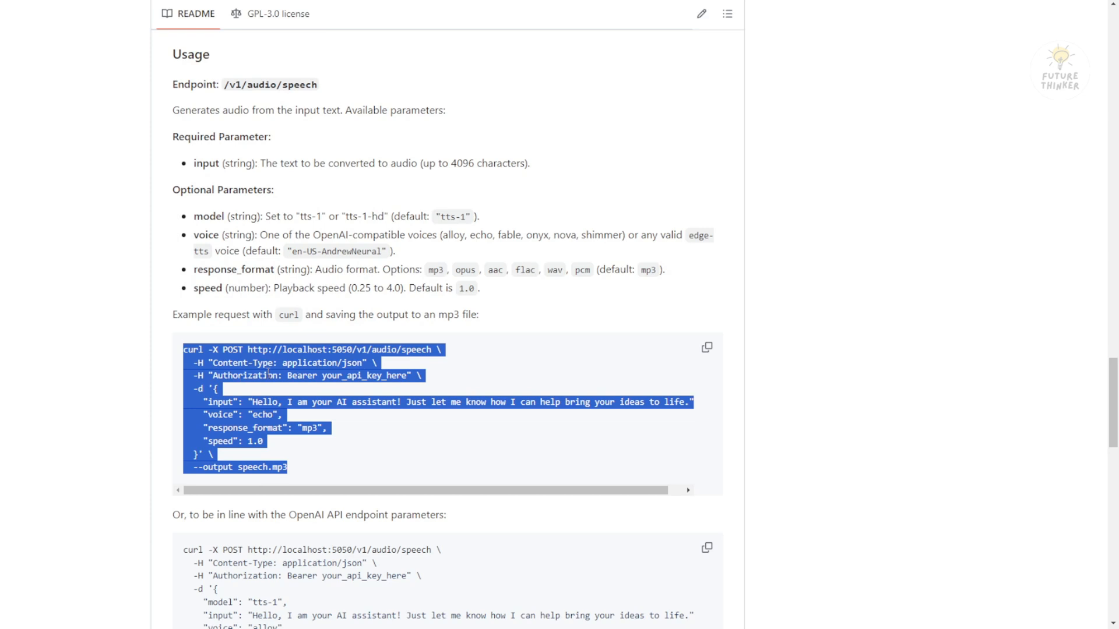
scroll("down", 3)
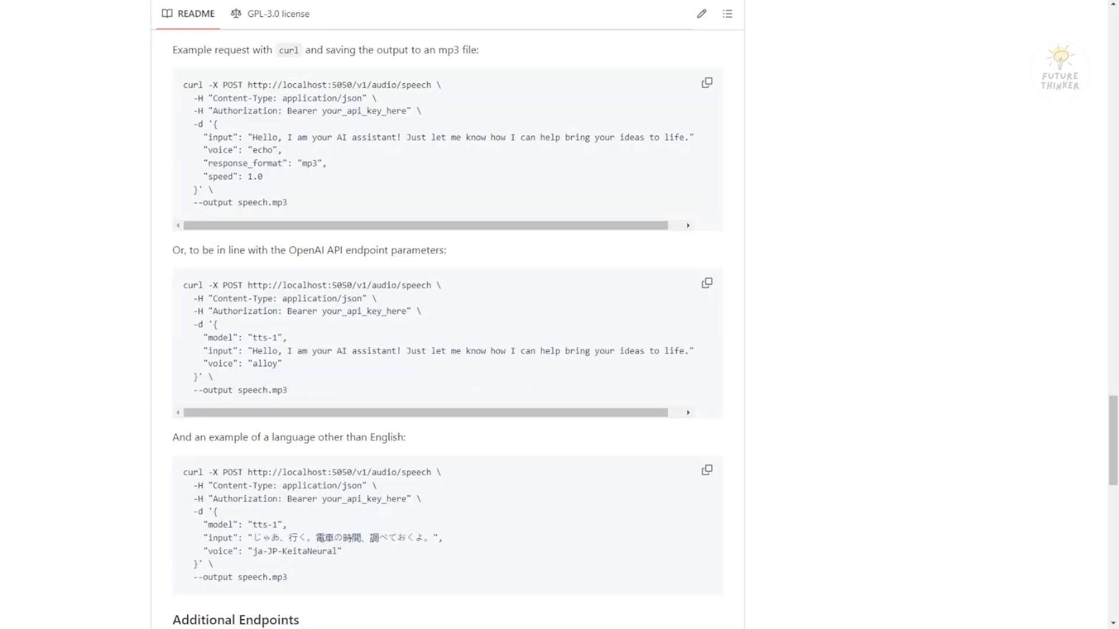
scroll("up", 3)
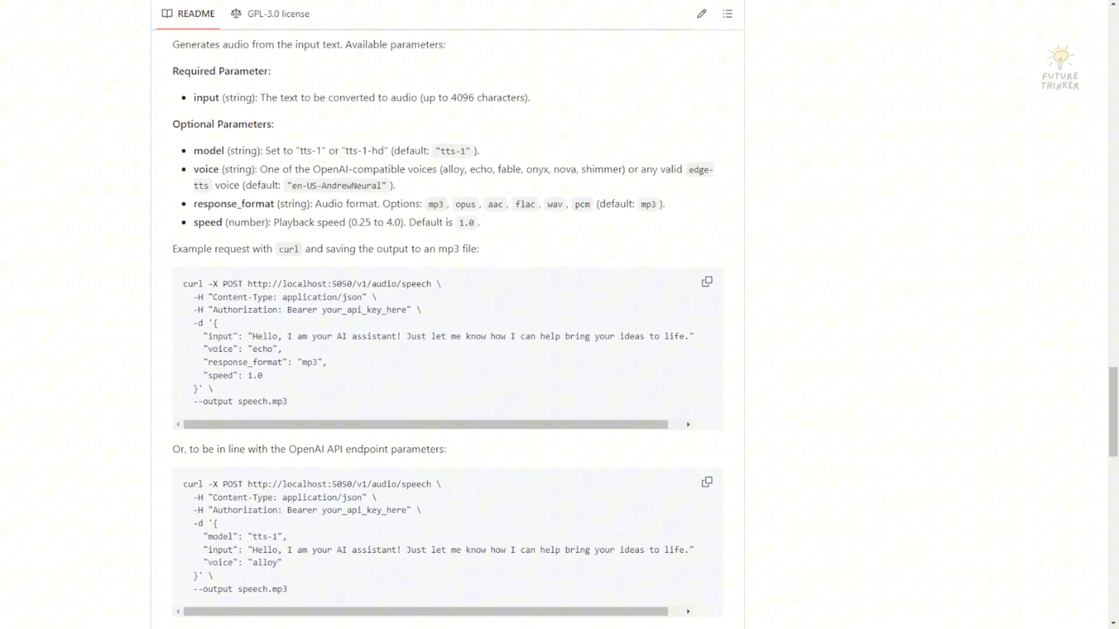